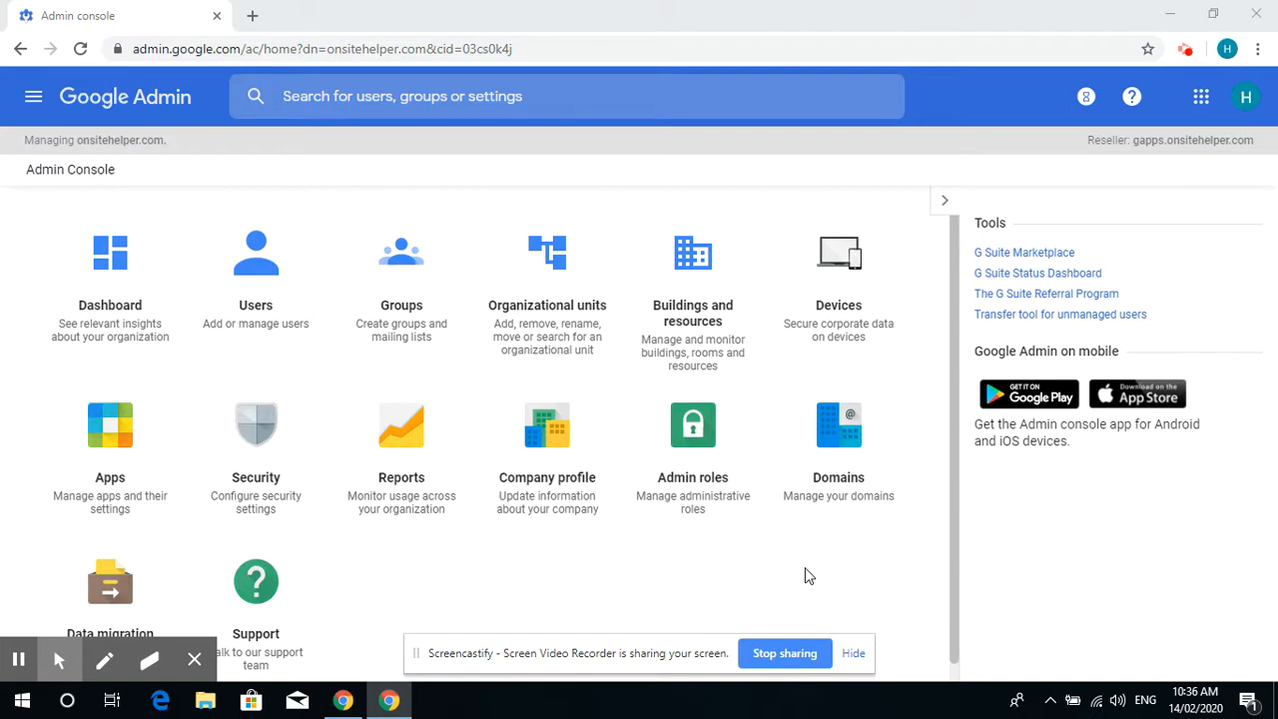
{"action": "mouse_move", "coordinate": [778, 560]}
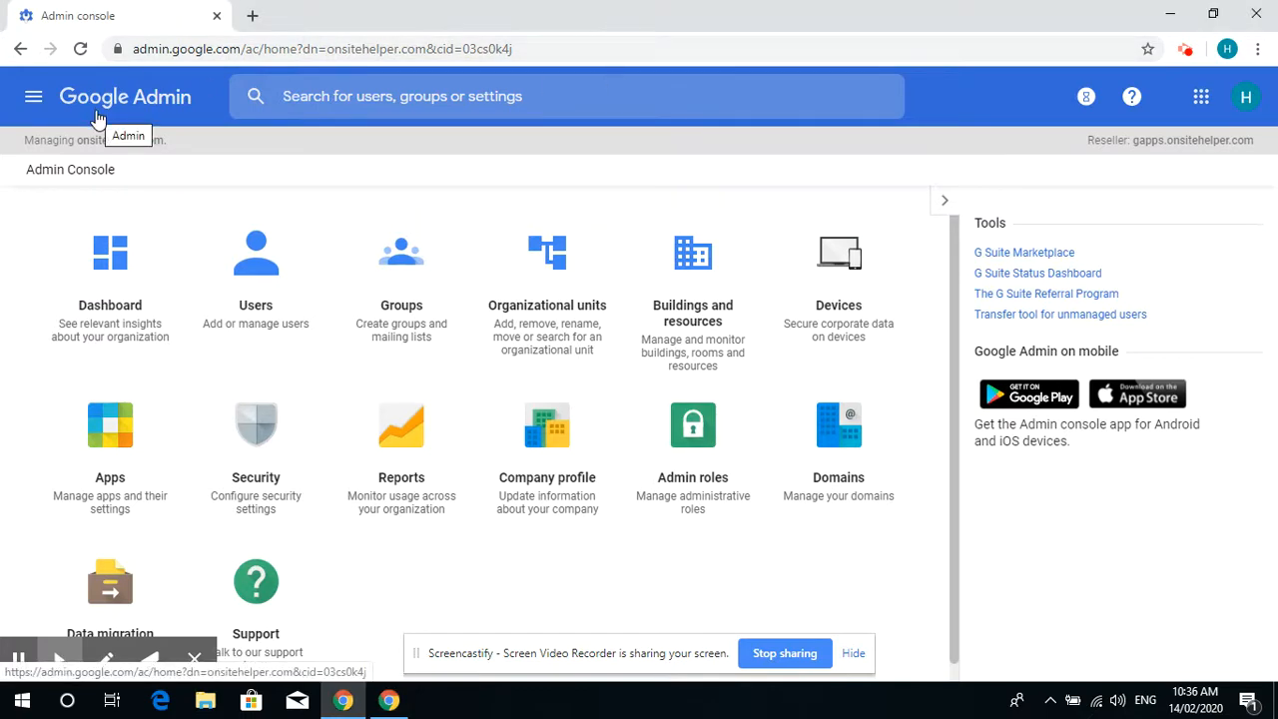
{"action": "mouse_move", "coordinate": [148, 166]}
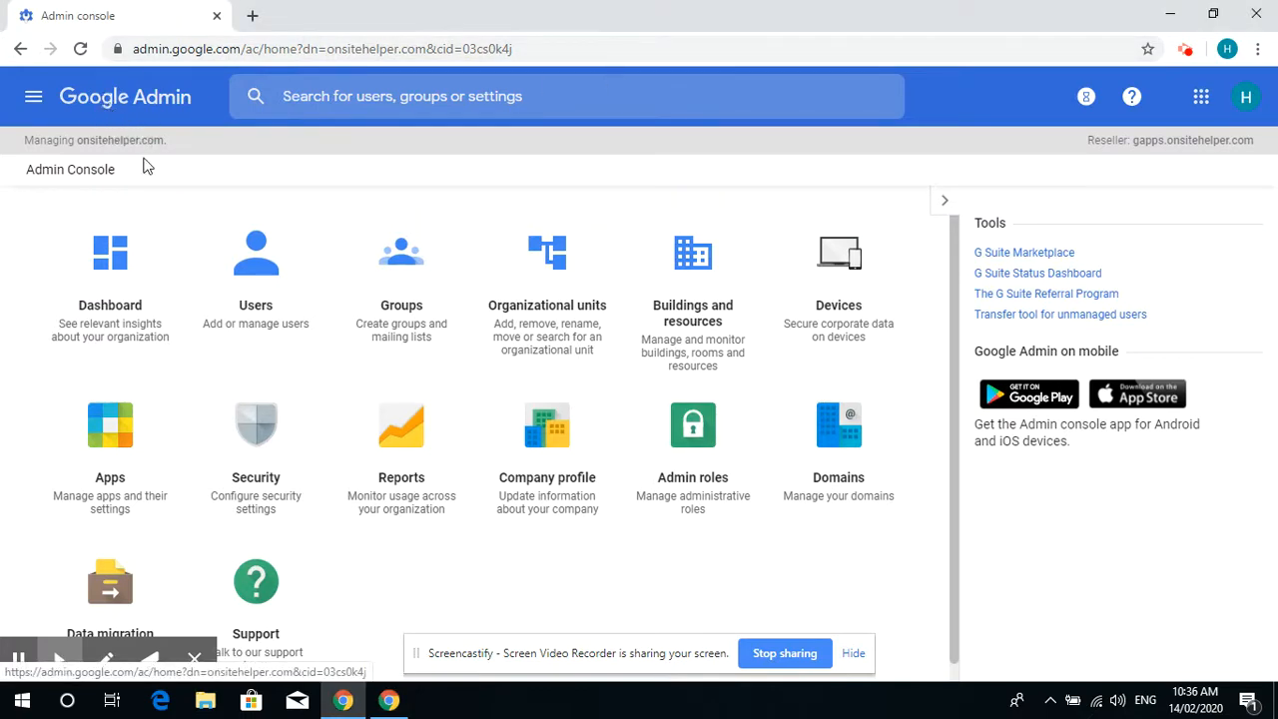
{"action": "mouse_move", "coordinate": [110, 449]}
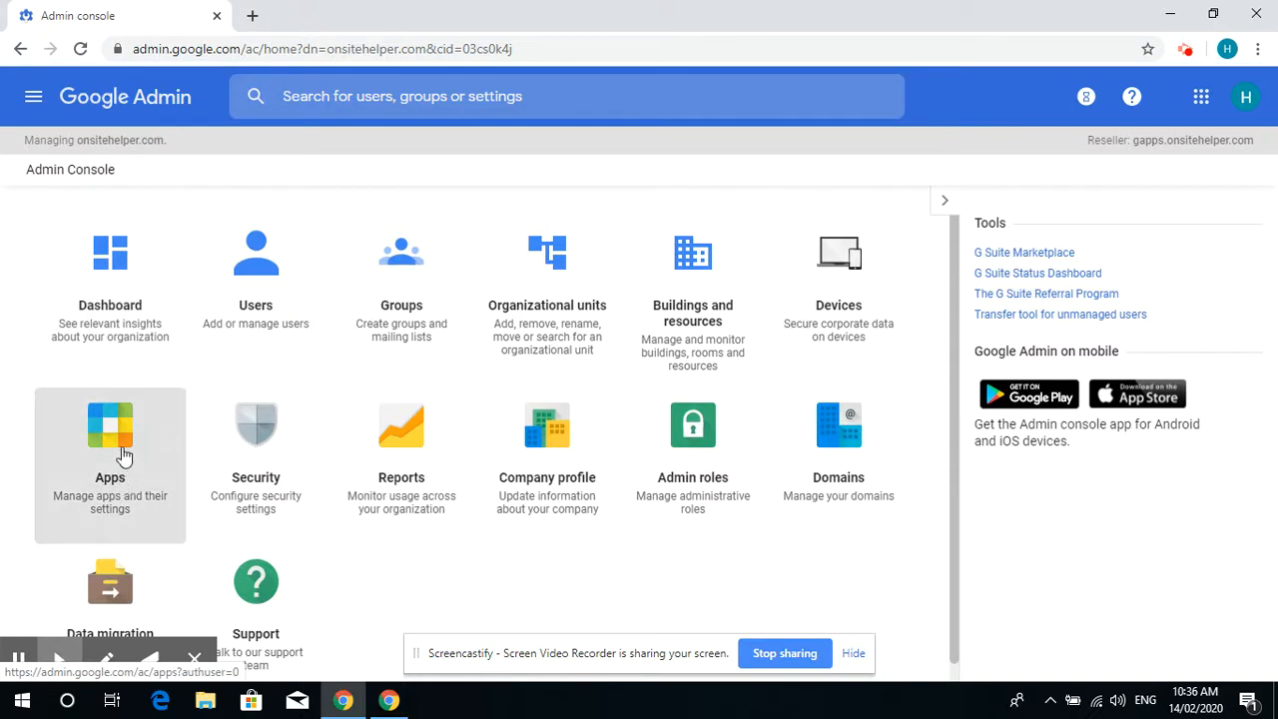
Navigate from the Apps tile into the G Suite core services list and select Gmail.
{"action": "left_click", "coordinate": [110, 425]}
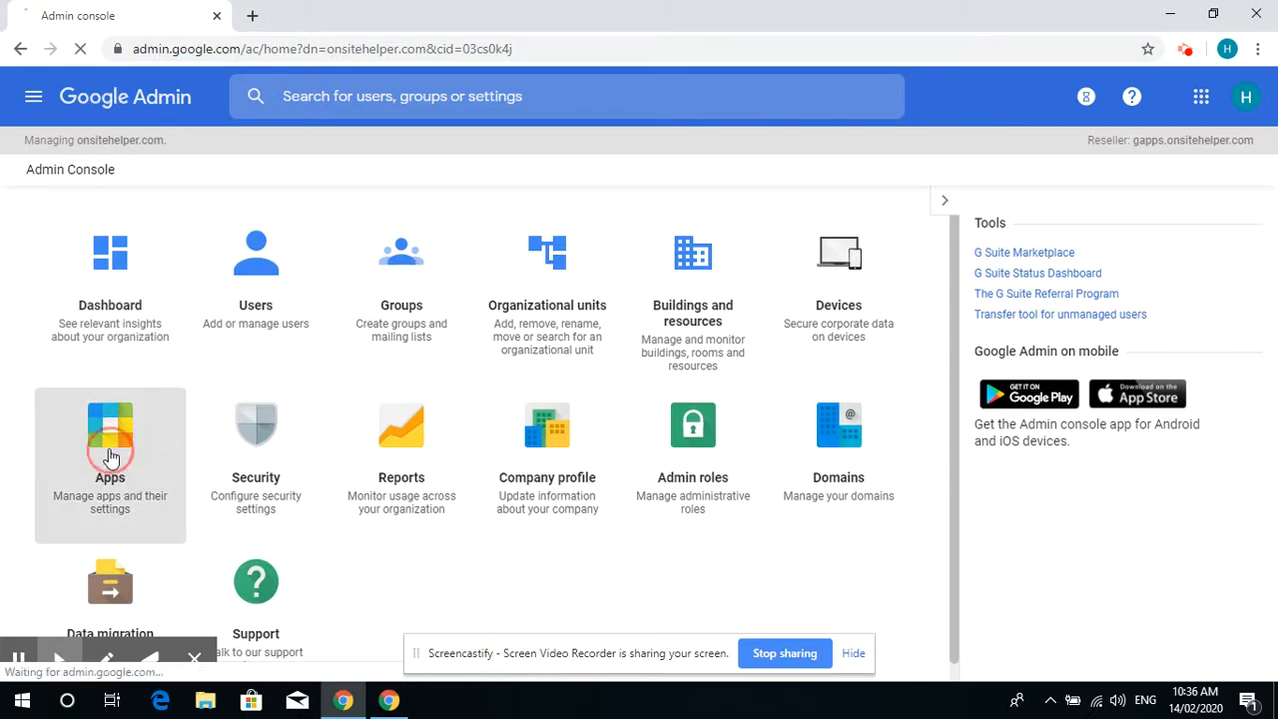
{"action": "left_click", "coordinate": [110, 429]}
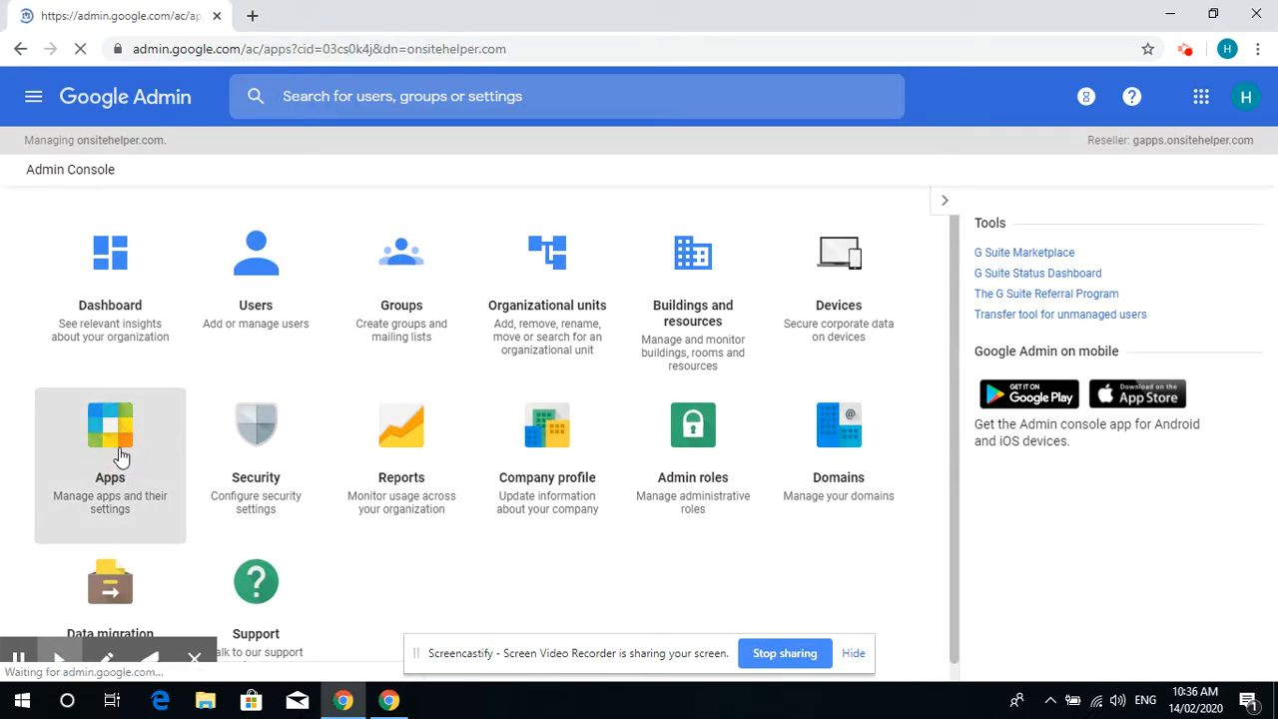
{"action": "left_click", "coordinate": [110, 424]}
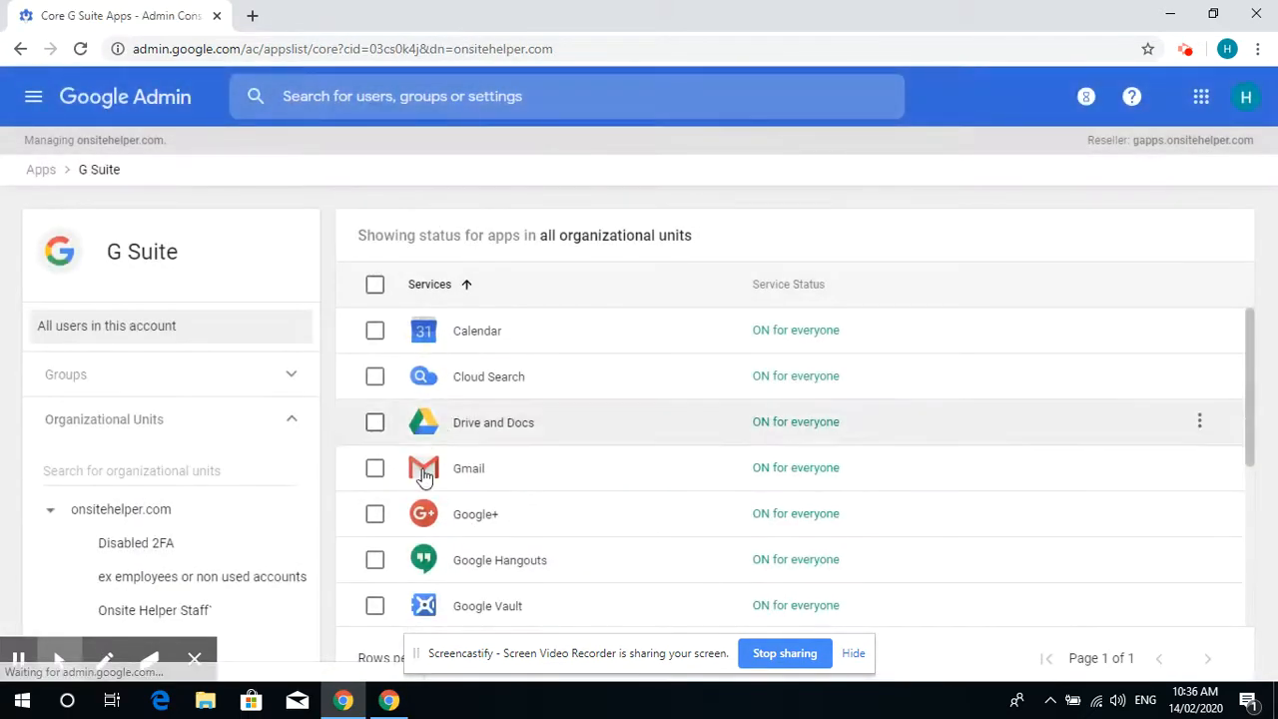
{"action": "left_click", "coordinate": [468, 467]}
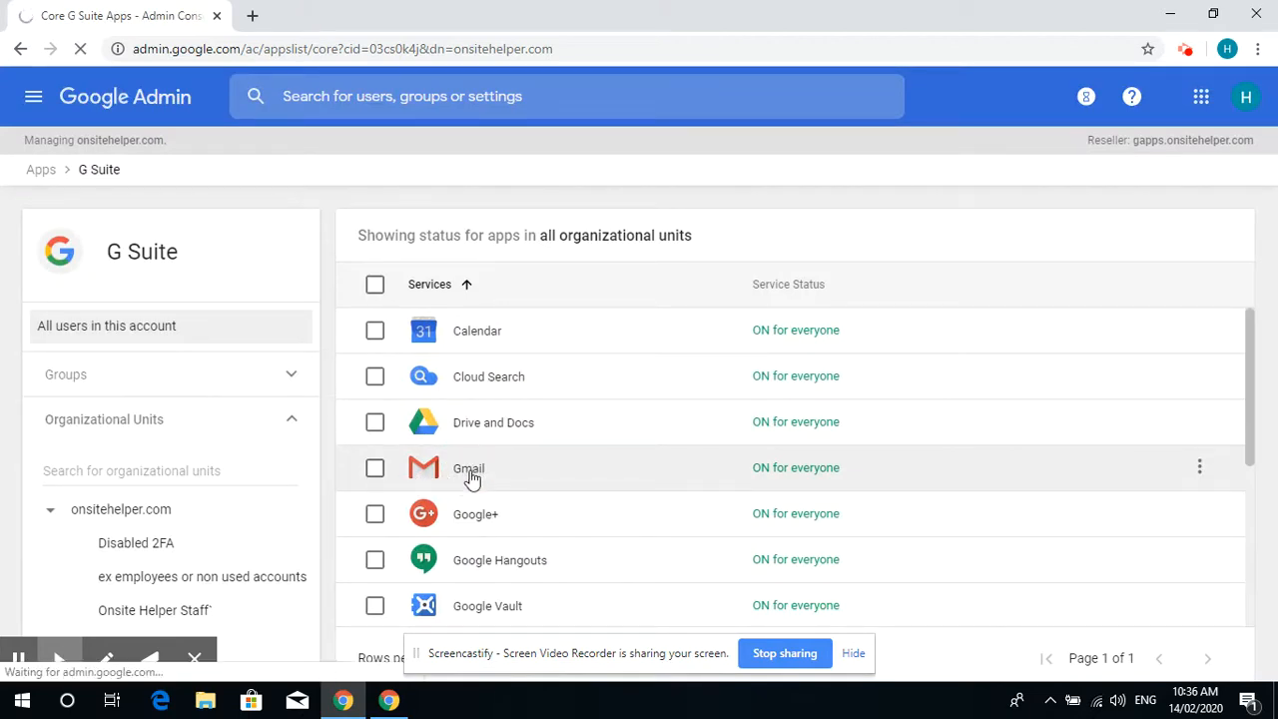
Reach Gmail's Advanced settings page from the bottom of Settings for Gmail.
{"action": "left_click", "coordinate": [468, 467]}
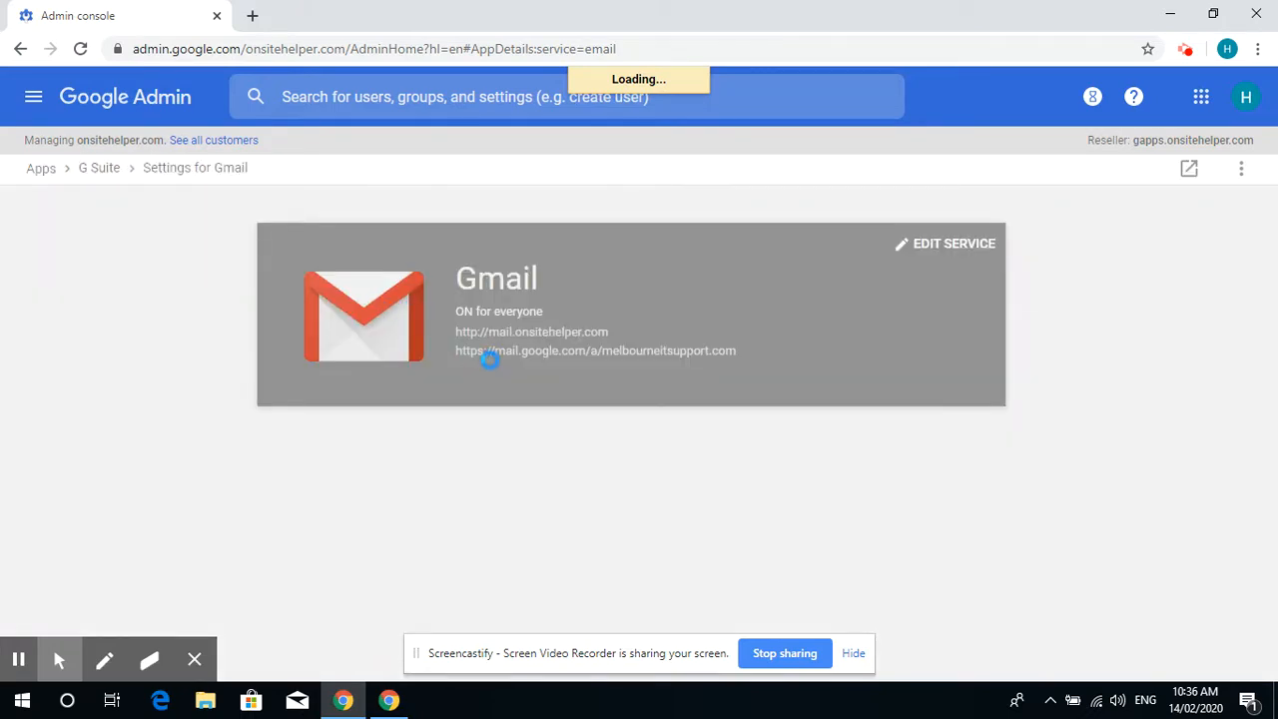
{"action": "scroll", "scroll_direction": "down", "scroll_amount": 3}
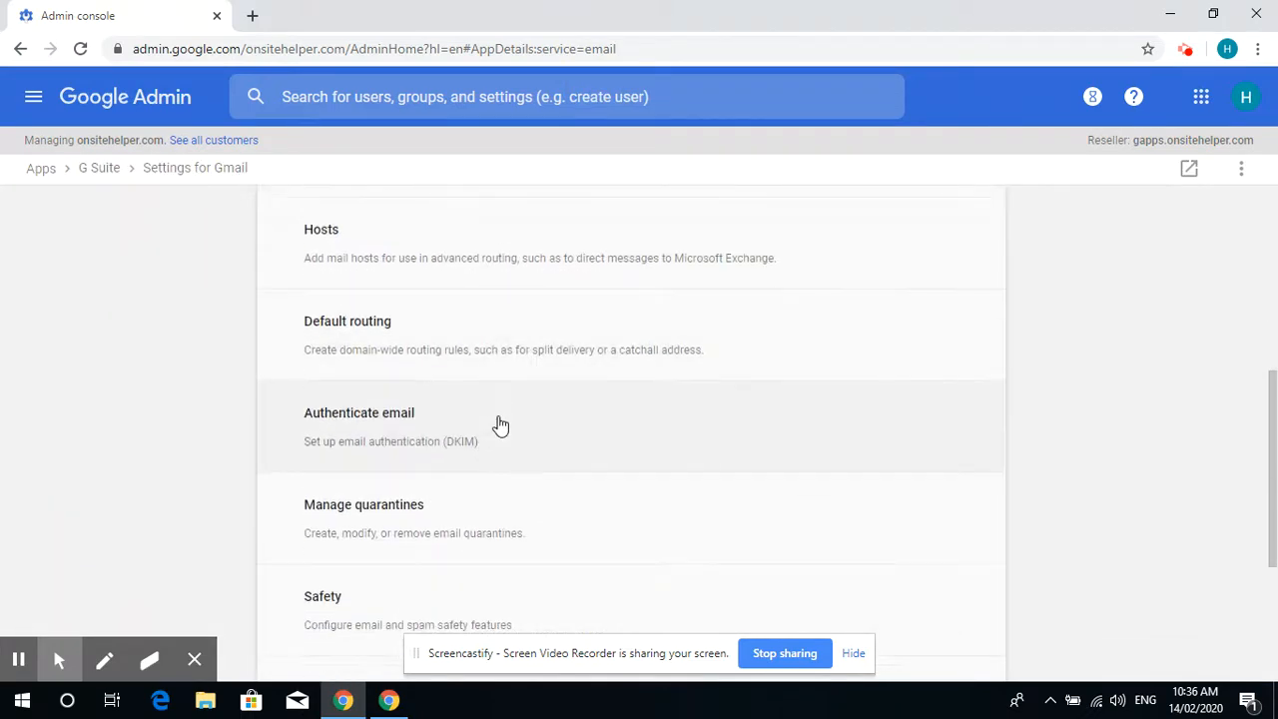
{"action": "scroll", "scroll_direction": "down", "scroll_amount": 3}
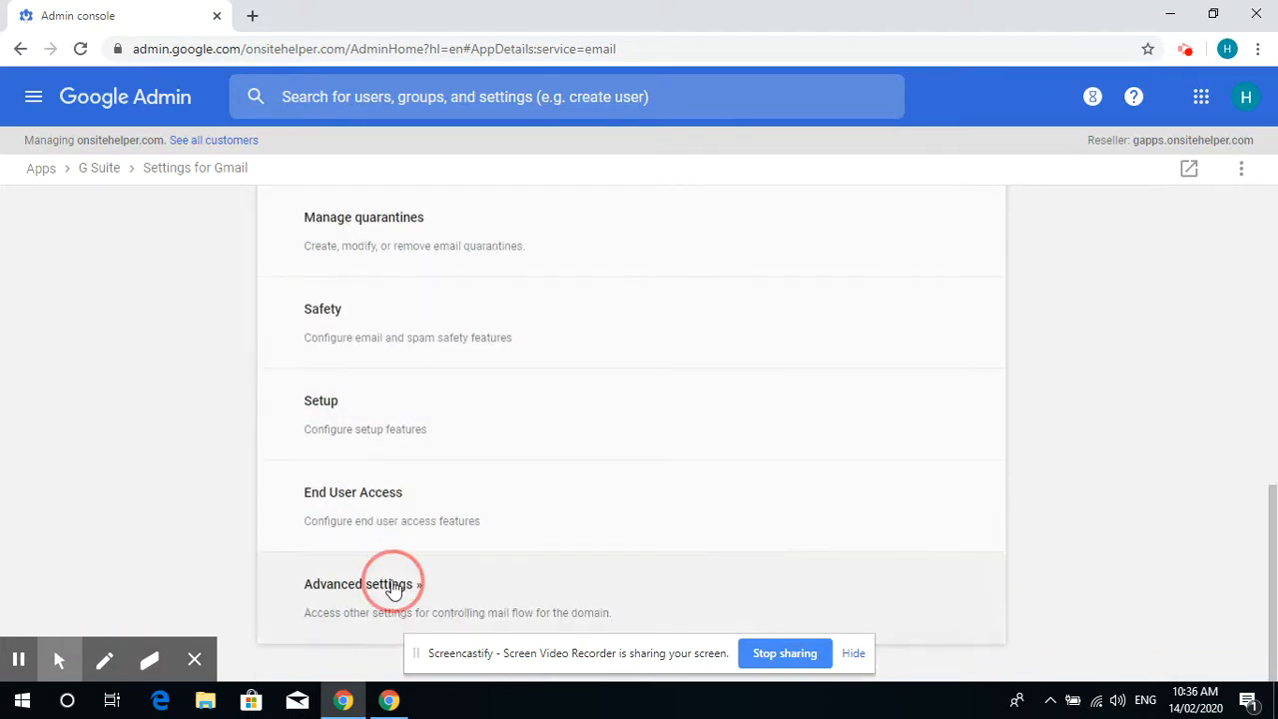
{"action": "left_click", "coordinate": [357, 584]}
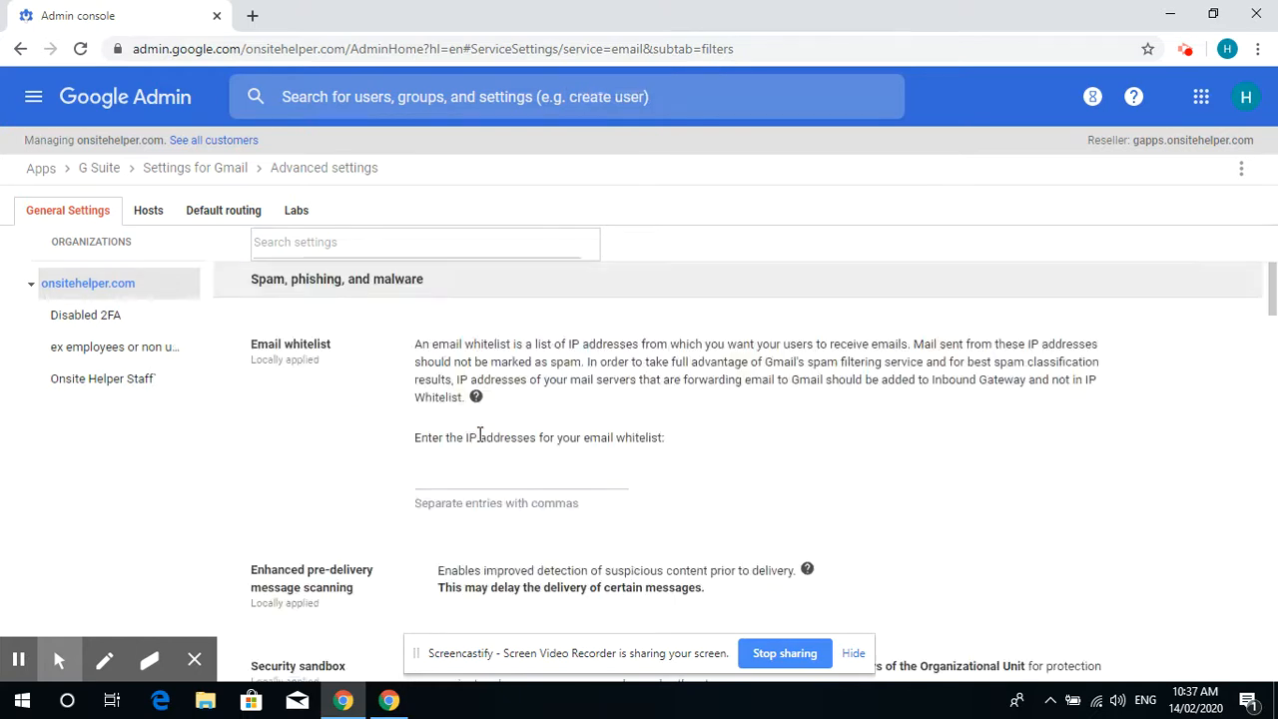
{"action": "scroll", "scroll_direction": "down", "scroll_amount": 3}
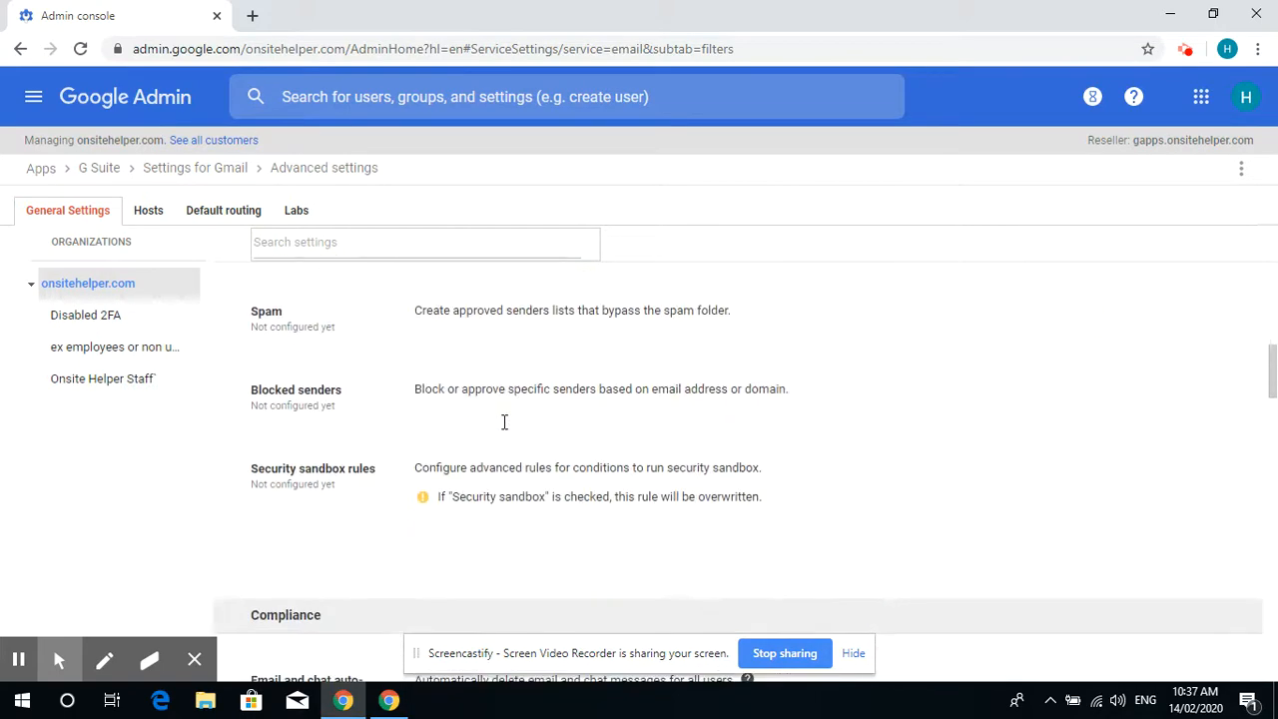
{"action": "scroll", "scroll_direction": "down", "scroll_amount": 3}
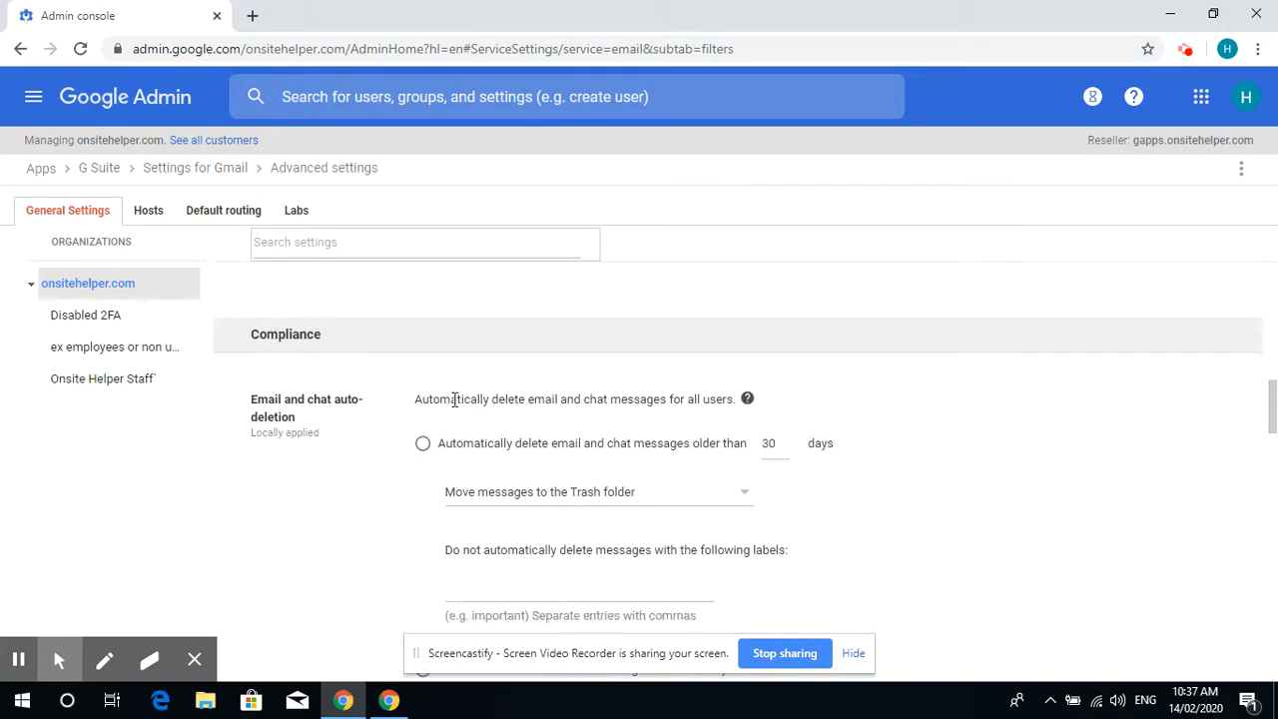
{"action": "scroll", "scroll_direction": "down", "scroll_amount": 3}
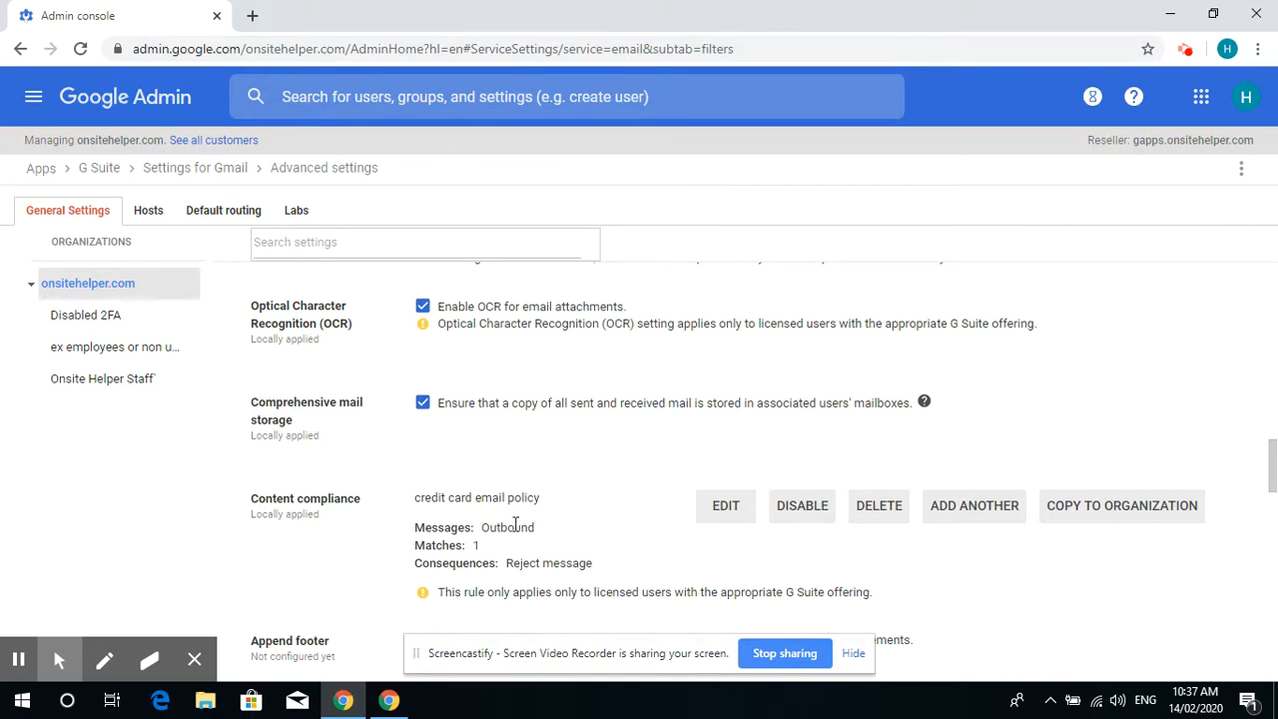
{"action": "mouse_move", "coordinate": [459, 537]}
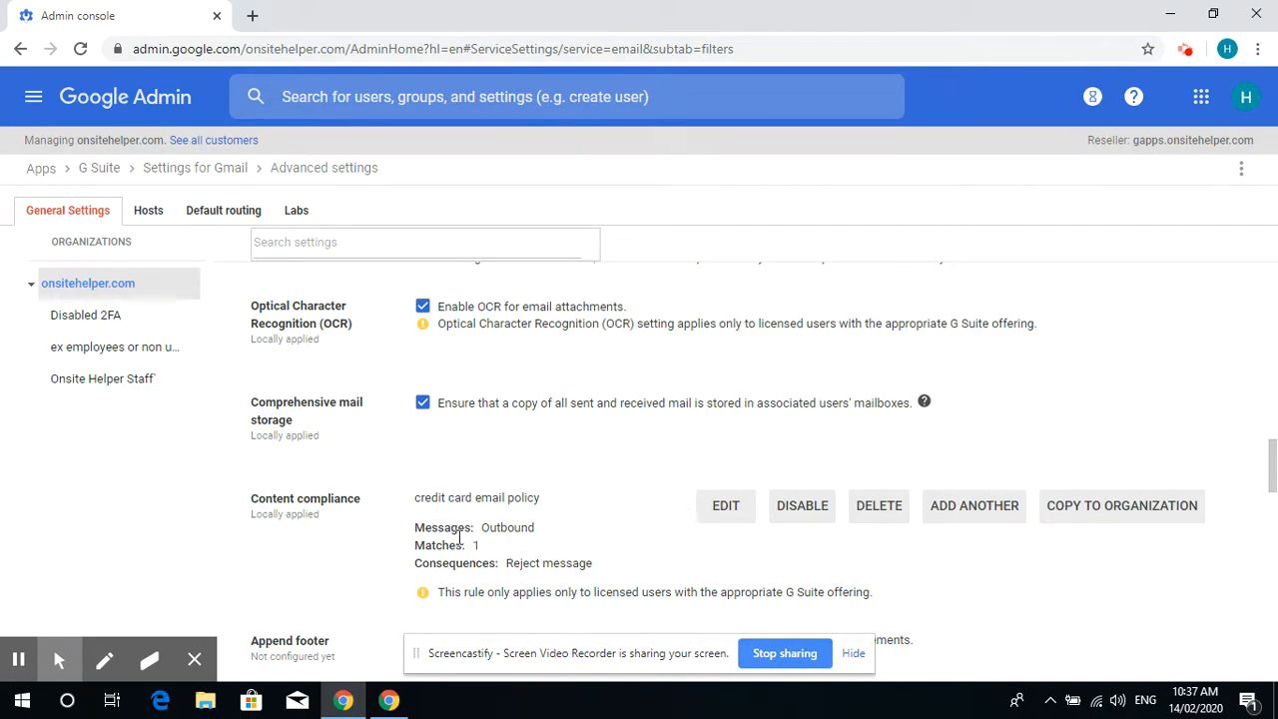
Start a new Content compliance rule affecting Inbound and Outbound messages.
{"action": "left_click", "coordinate": [973, 505]}
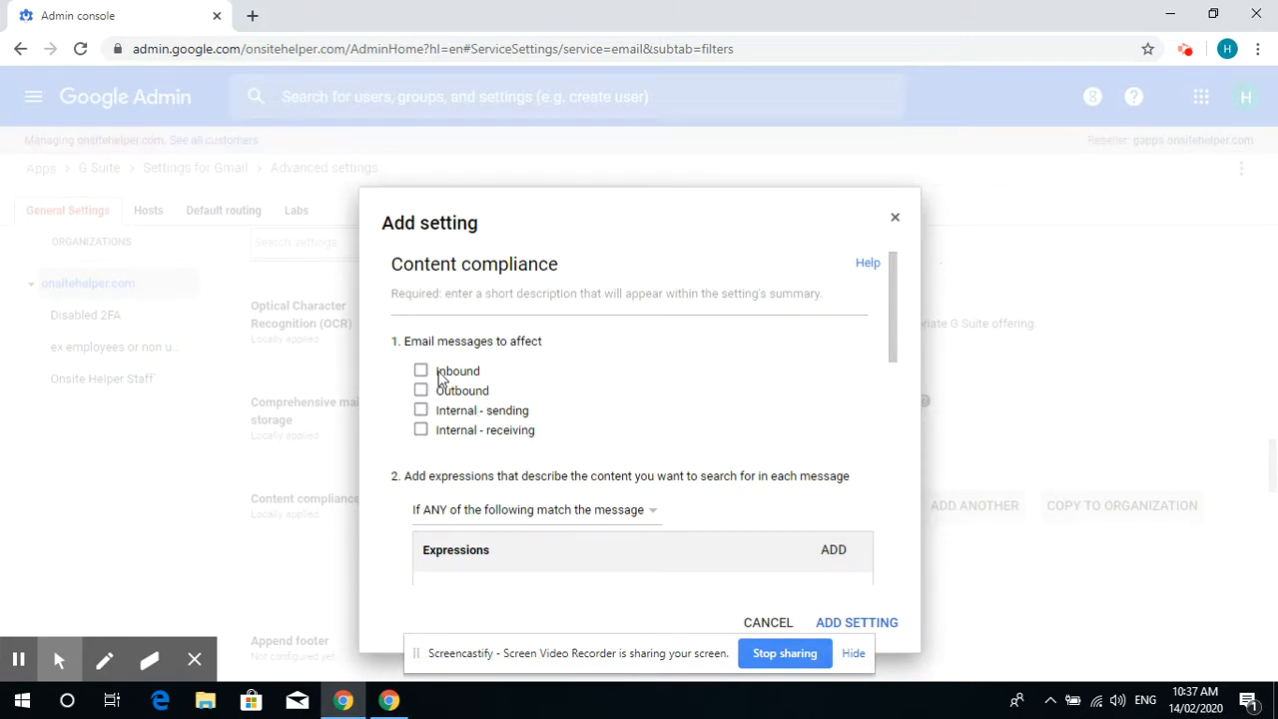
{"action": "left_click", "coordinate": [421, 370]}
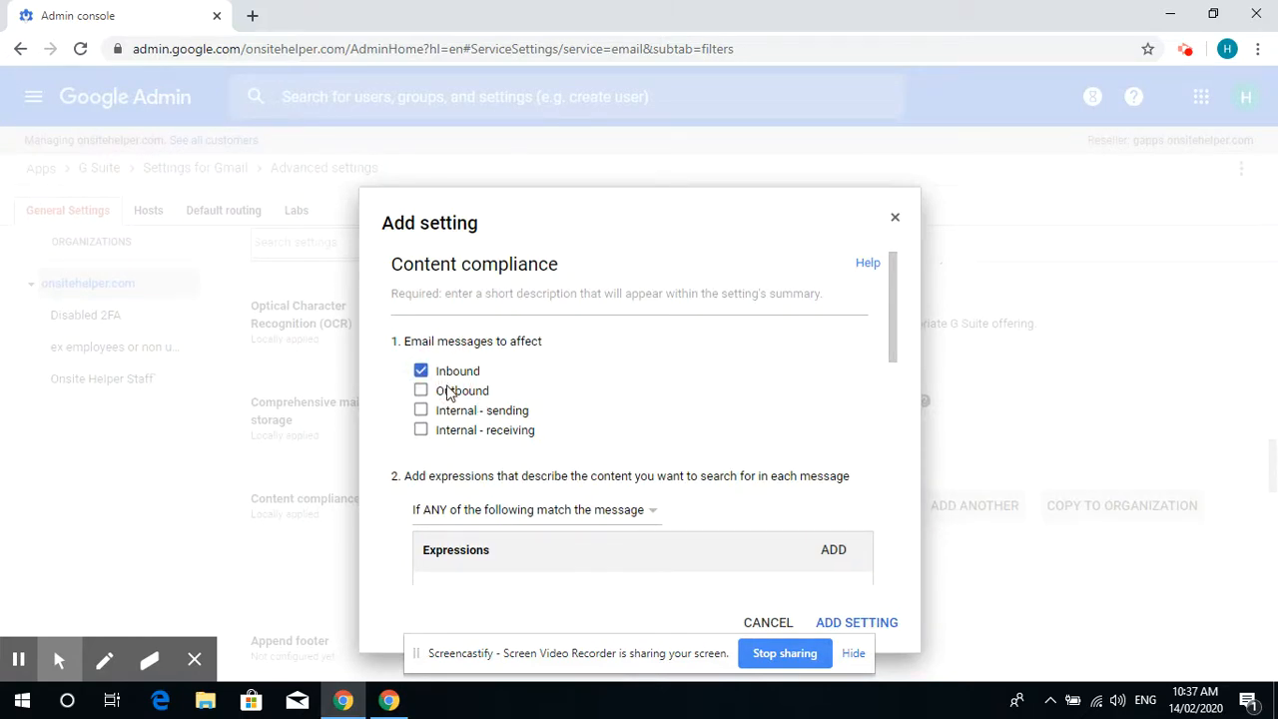
{"action": "left_click", "coordinate": [420, 390]}
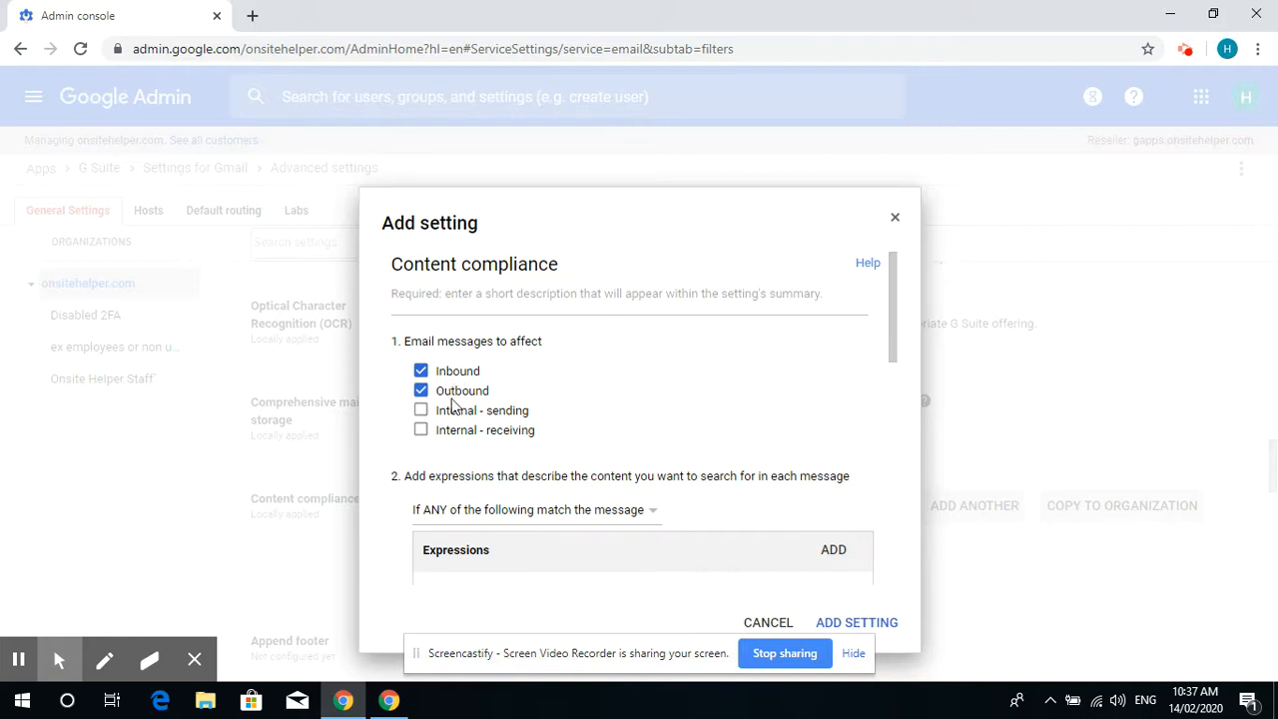
{"action": "scroll", "scroll_direction": "down", "scroll_amount": 3}
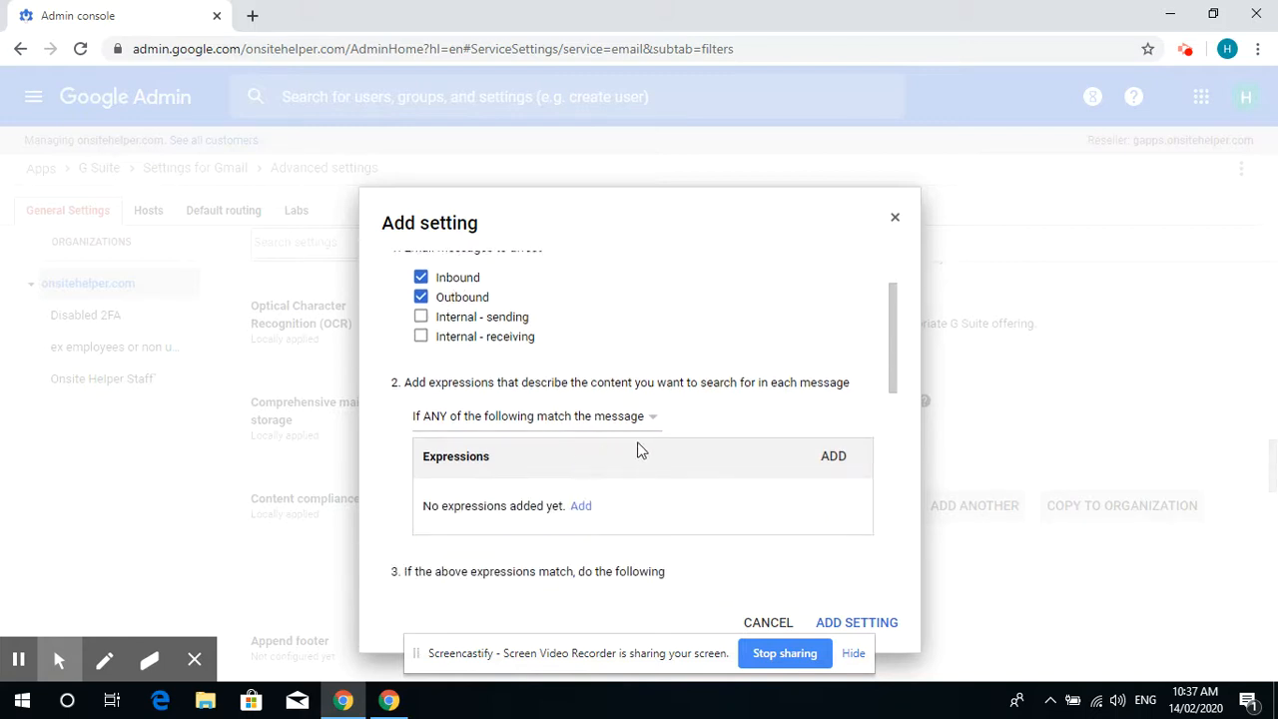
{"action": "mouse_move", "coordinate": [807, 469]}
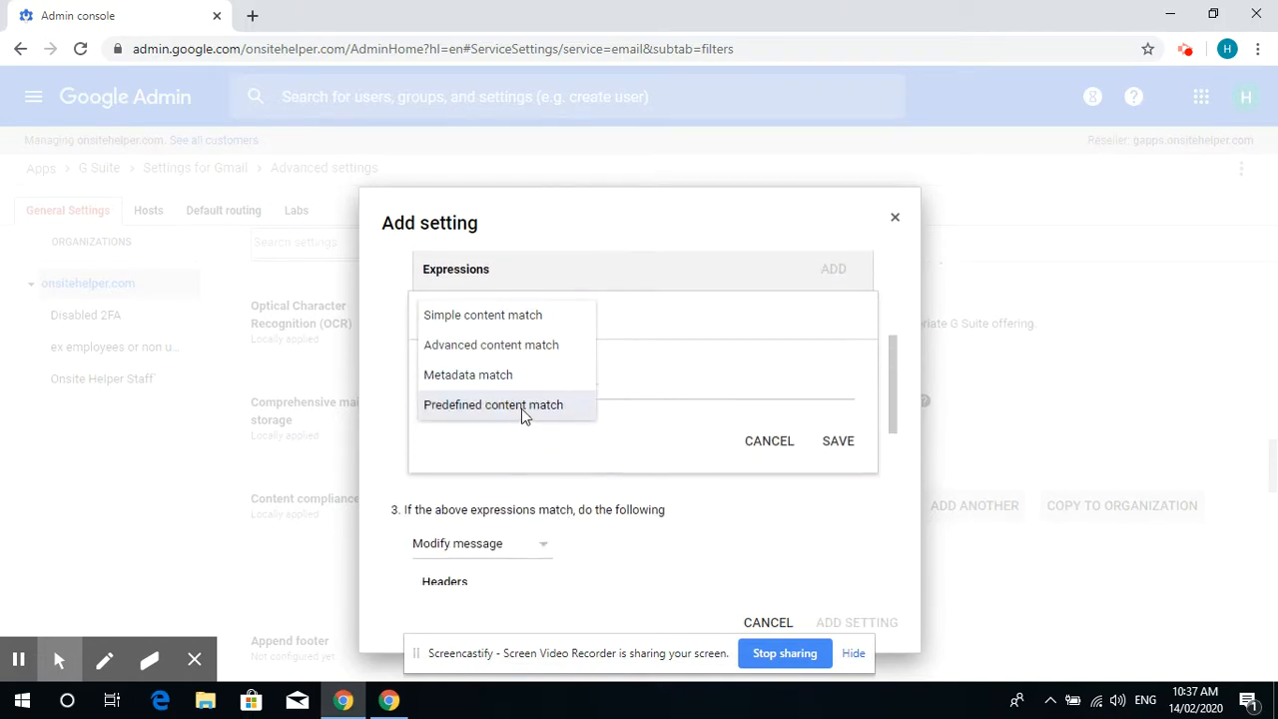
Add a Predefined content match expression for Global - Credit card number, count 1, Medium confidence.
{"action": "left_click", "coordinate": [493, 404]}
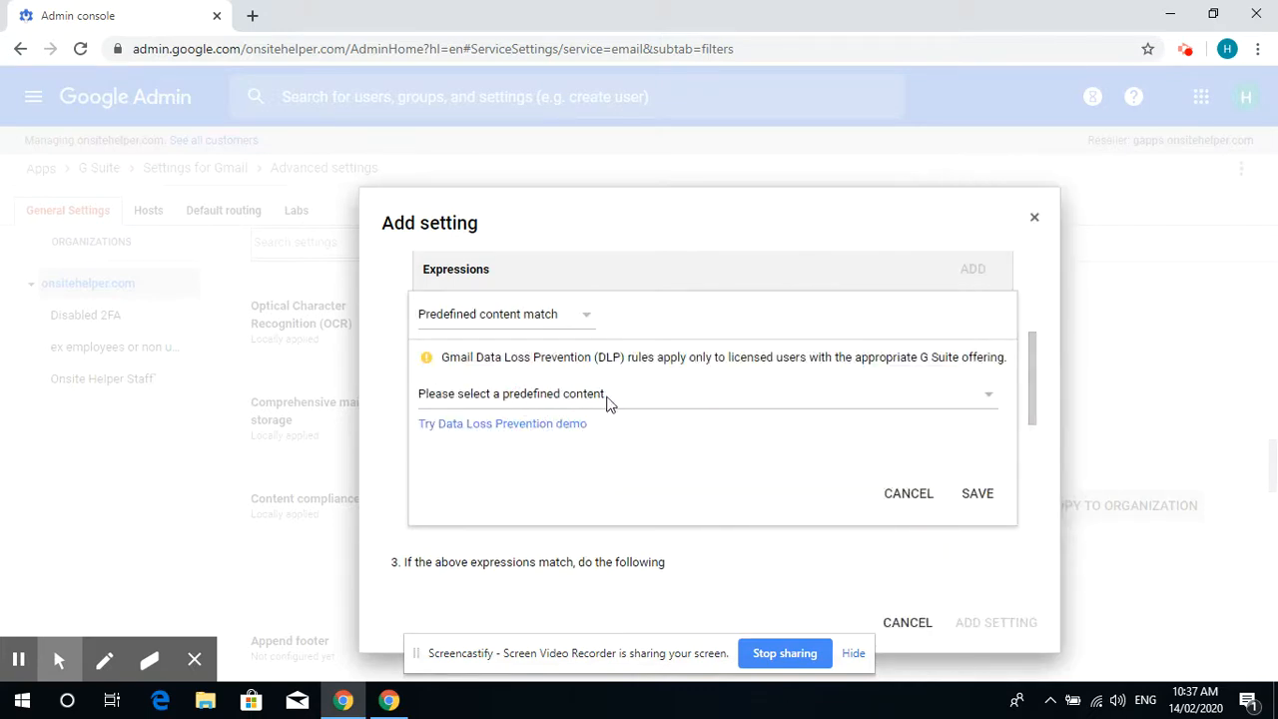
{"action": "left_click", "coordinate": [709, 393]}
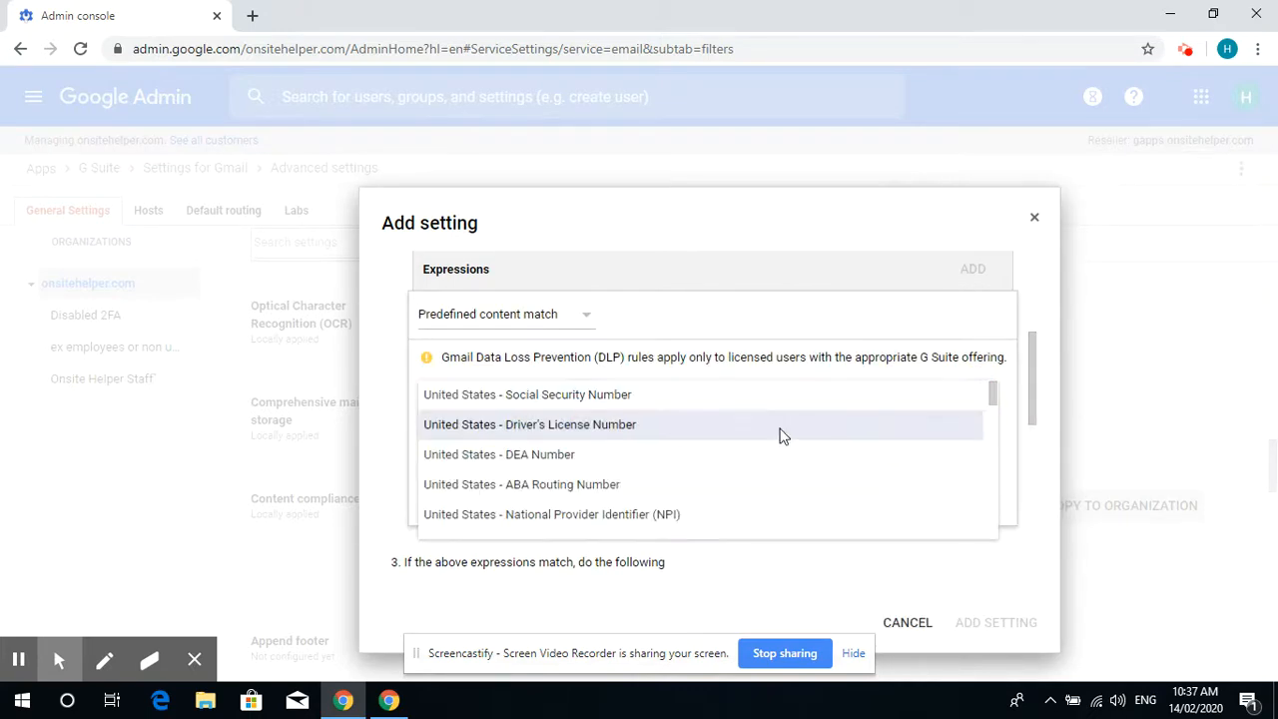
{"action": "scroll", "scroll_direction": "down", "scroll_amount": 3}
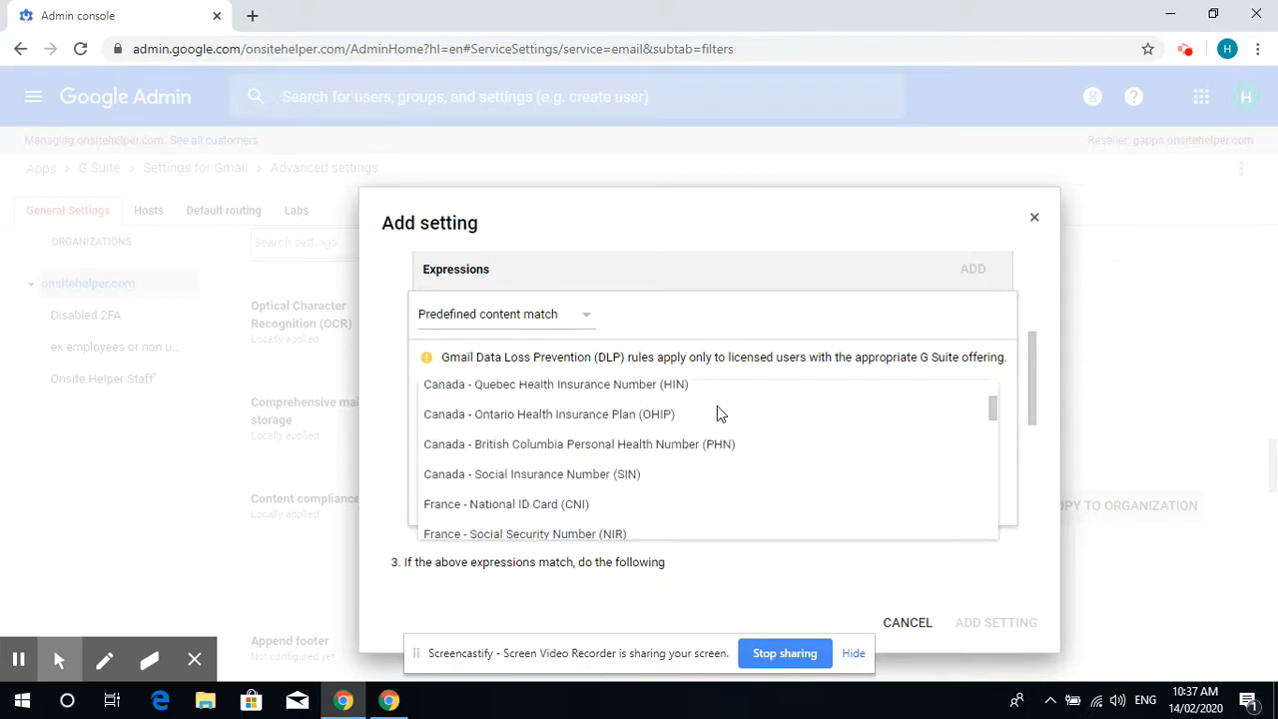
{"action": "scroll", "scroll_direction": "down", "scroll_amount": 3}
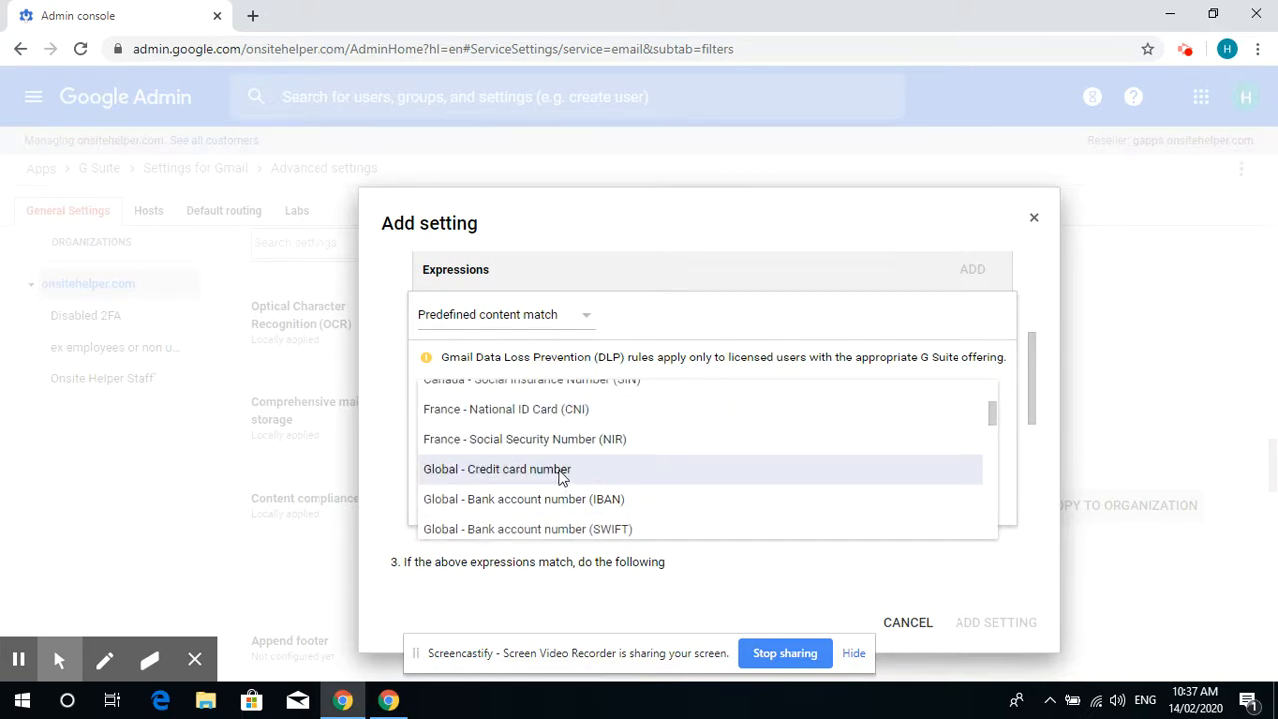
{"action": "left_click", "coordinate": [497, 469]}
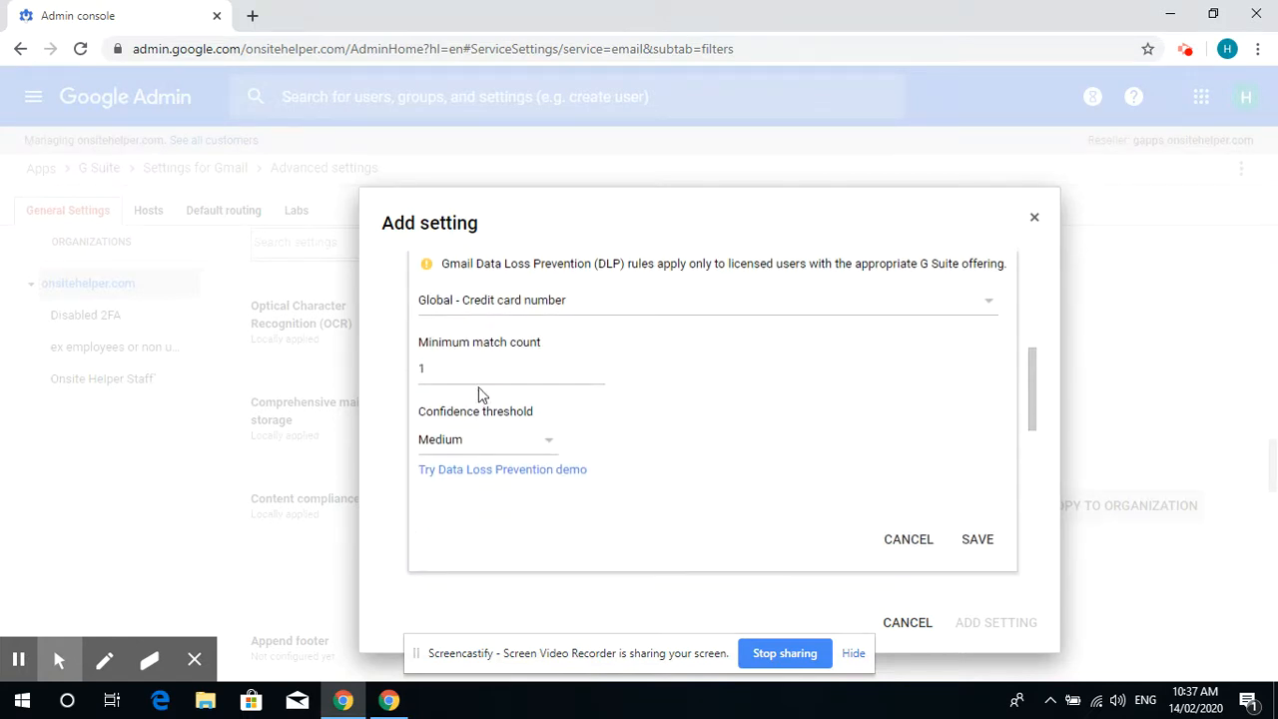
{"action": "mouse_move", "coordinate": [454, 414]}
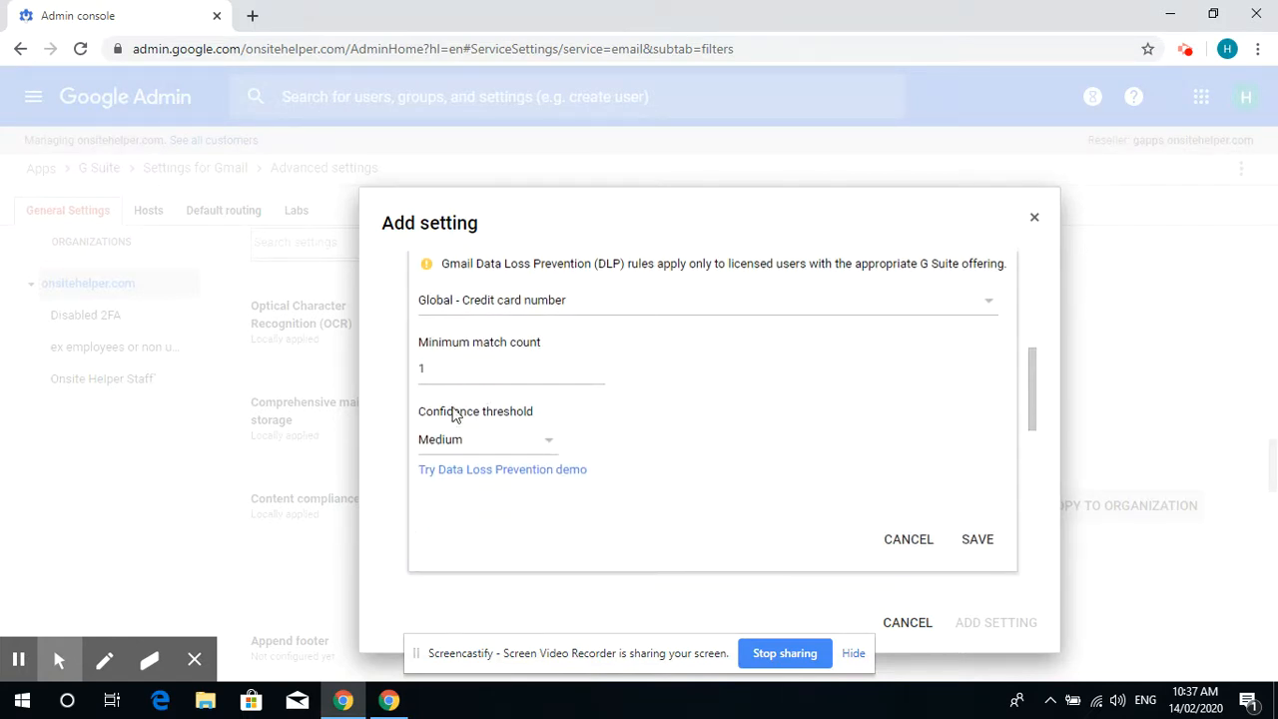
{"action": "mouse_move", "coordinate": [717, 491]}
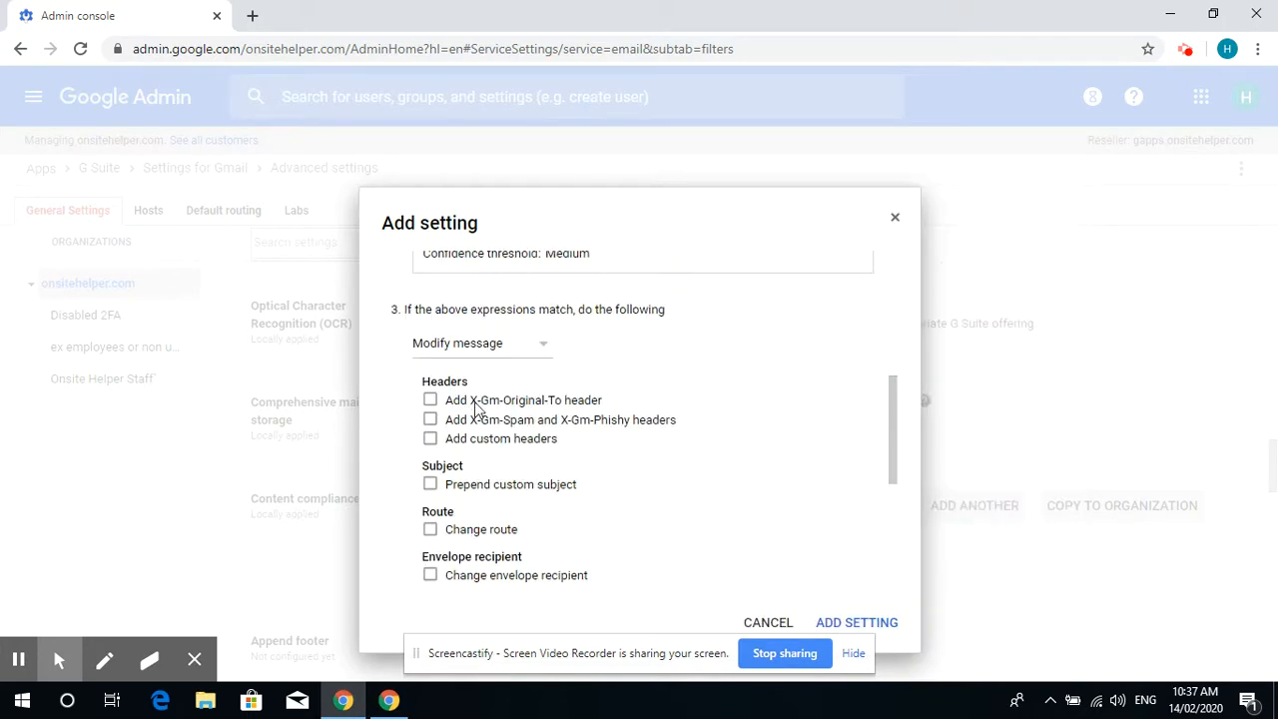
Set the rule's action to Reject message for matching mail.
{"action": "scroll", "scroll_direction": "up", "scroll_amount": 3}
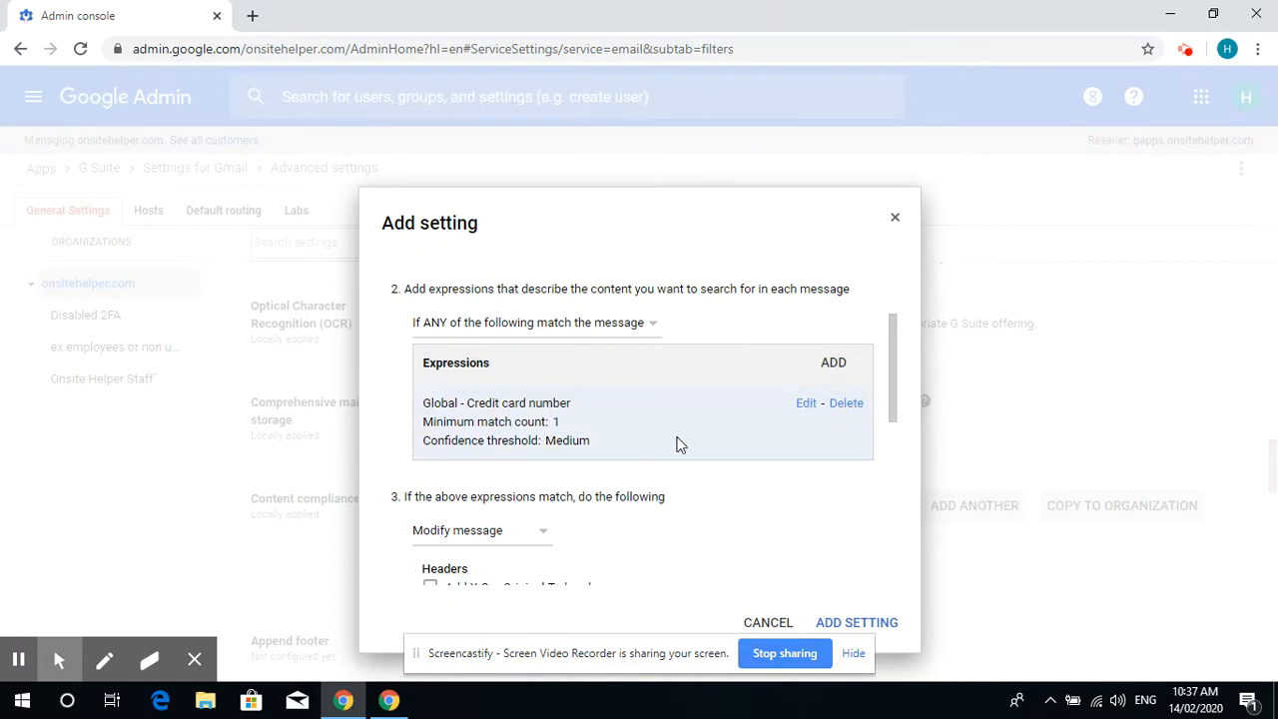
{"action": "left_click", "coordinate": [805, 403]}
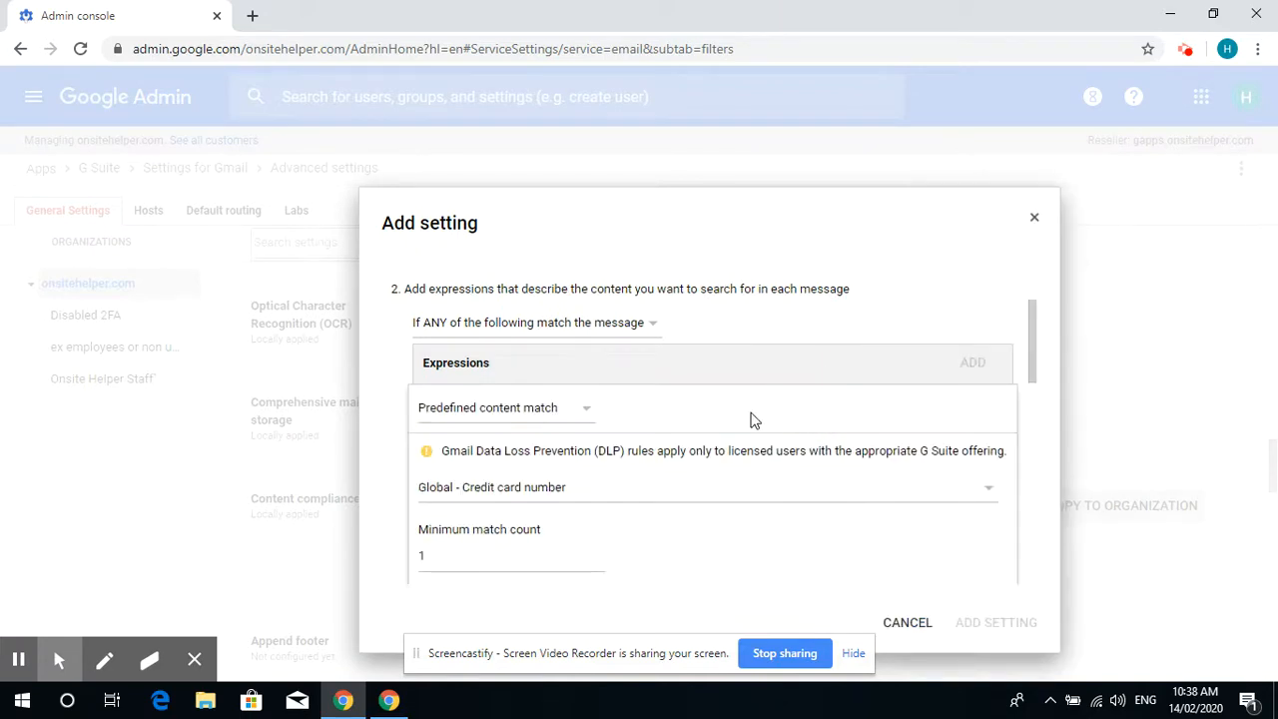
{"action": "scroll", "scroll_direction": "down", "scroll_amount": 3}
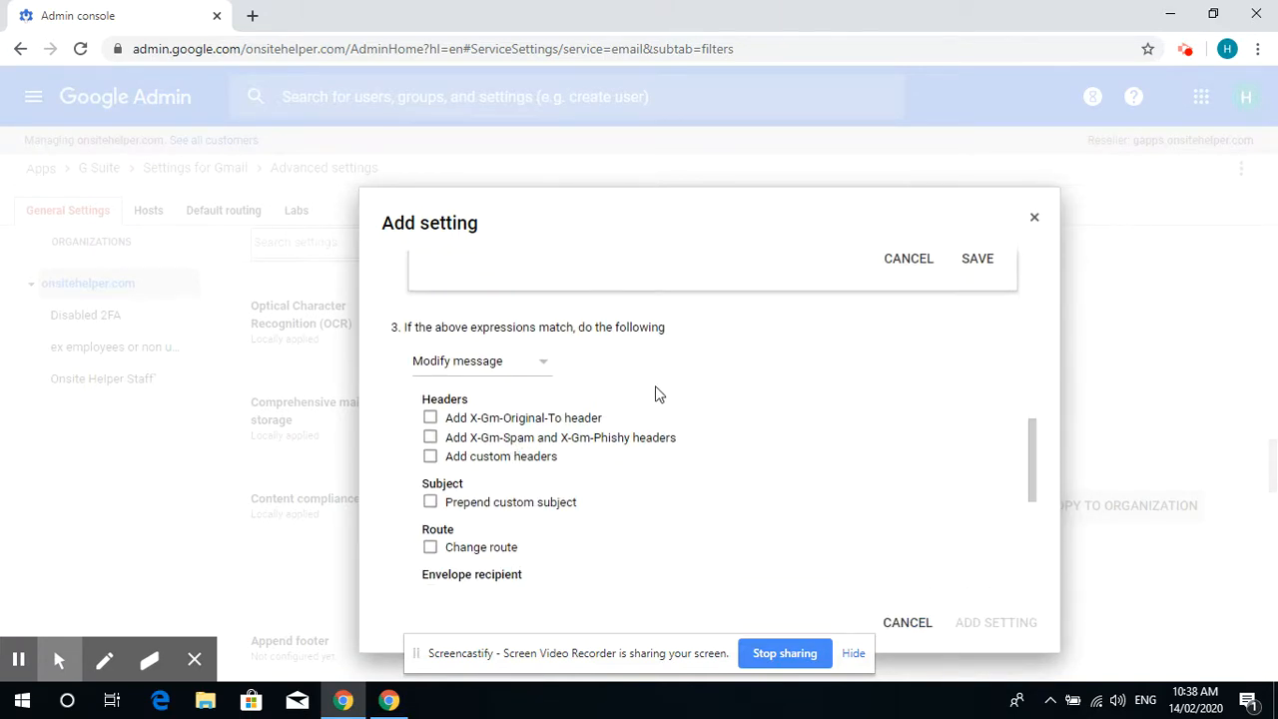
{"action": "scroll", "scroll_direction": "up", "scroll_amount": 3}
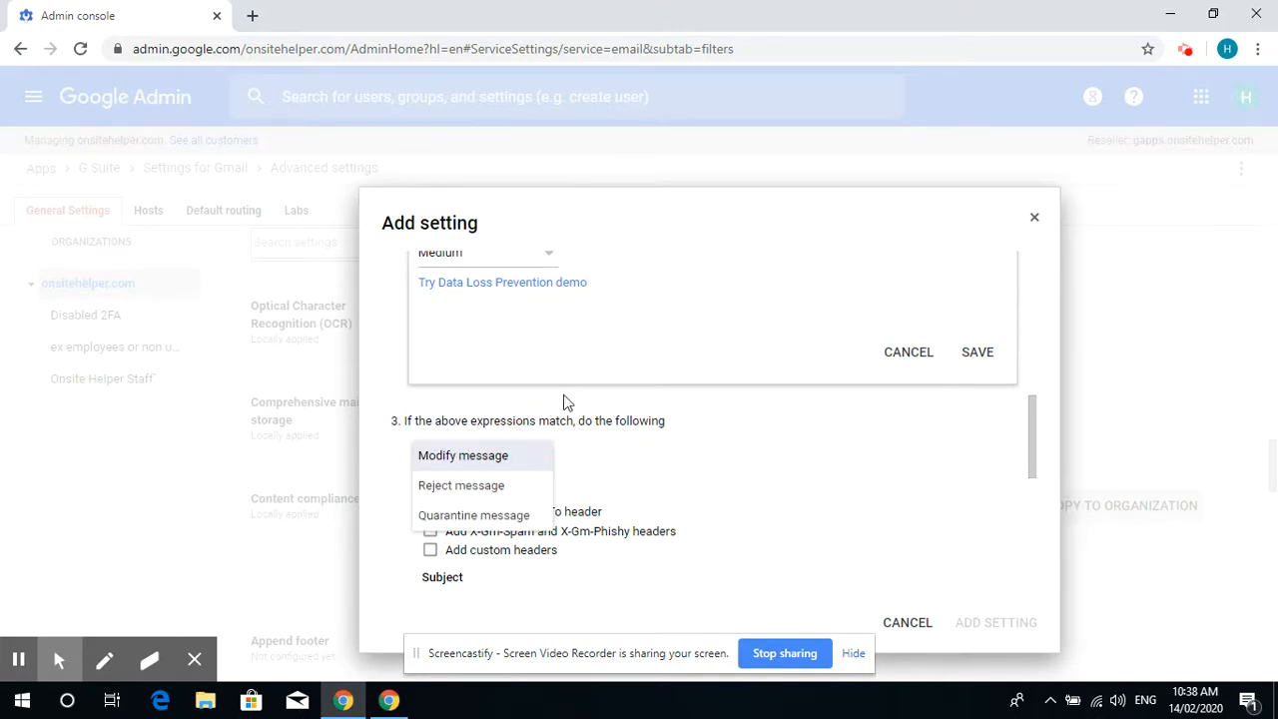
{"action": "left_click", "coordinate": [460, 485]}
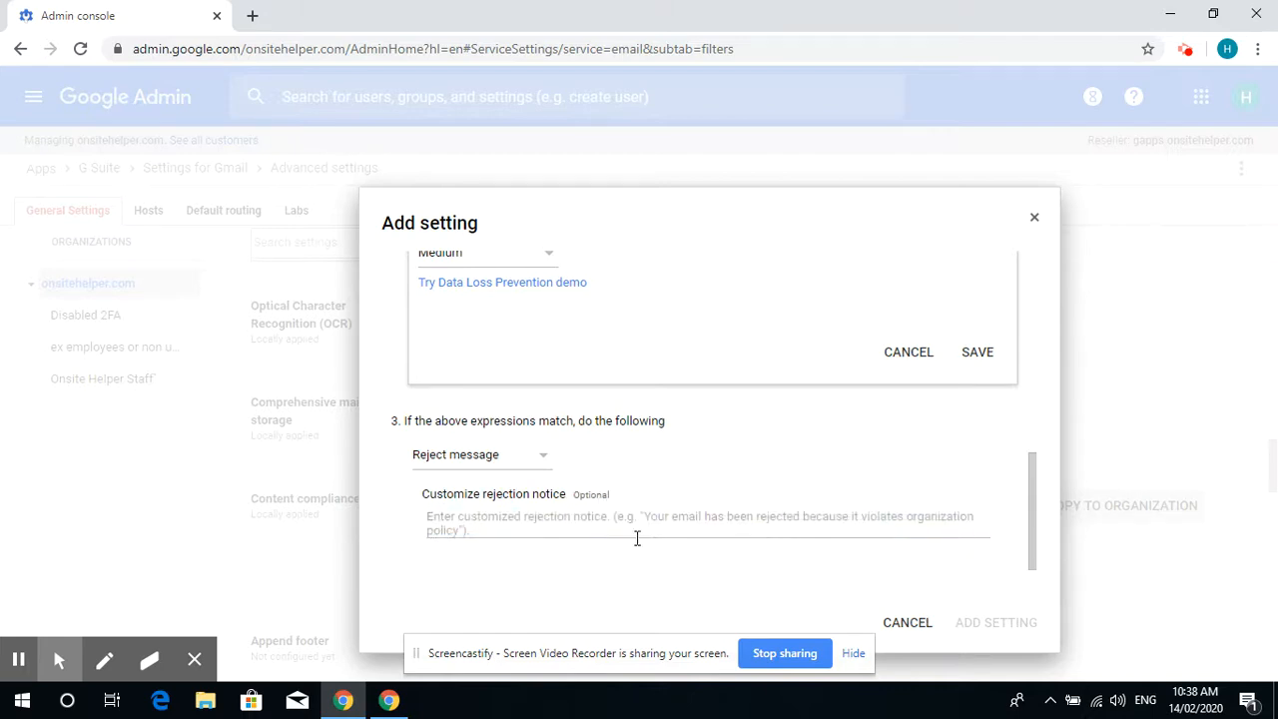
{"action": "mouse_move", "coordinate": [827, 512]}
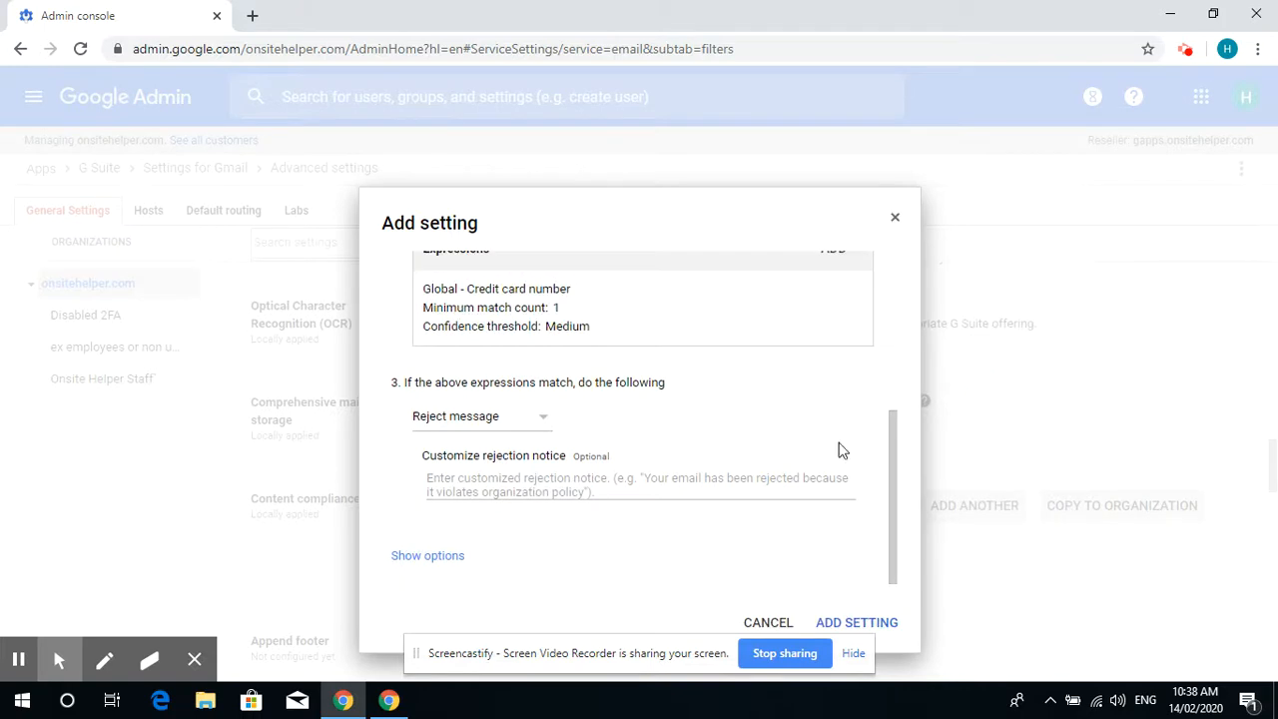
{"action": "mouse_move", "coordinate": [856, 622]}
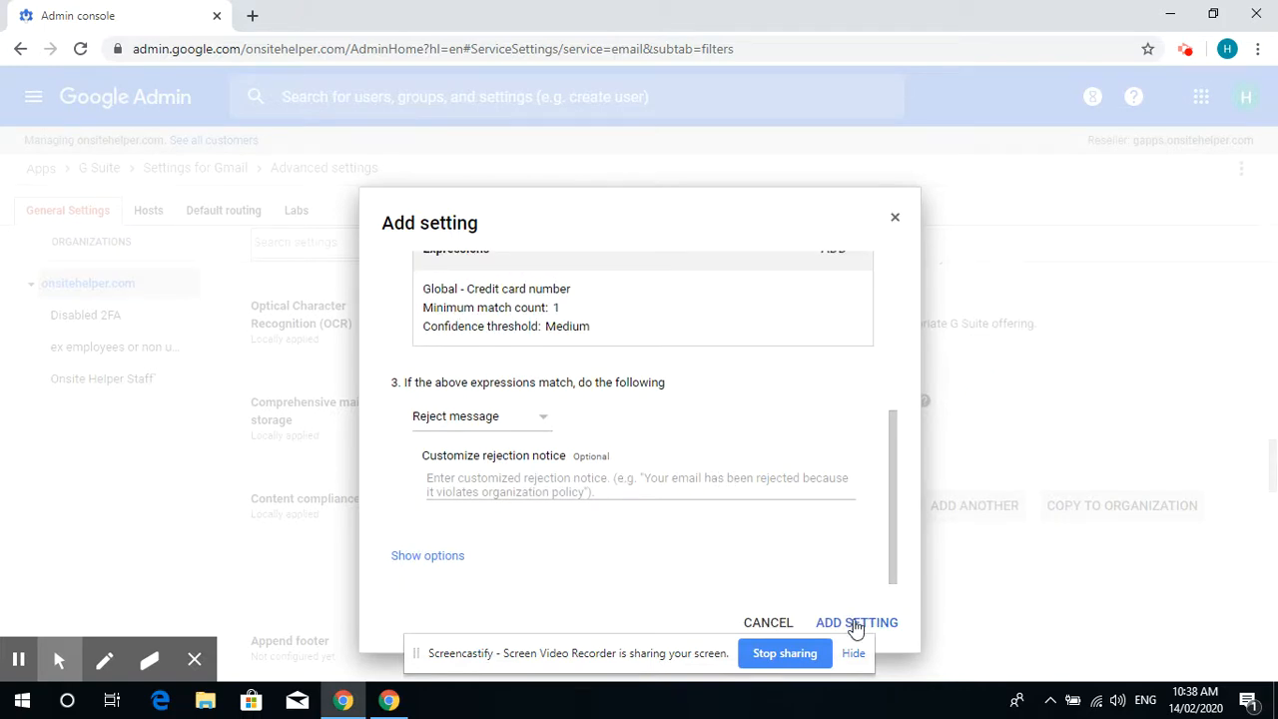
{"action": "mouse_move", "coordinate": [816, 530]}
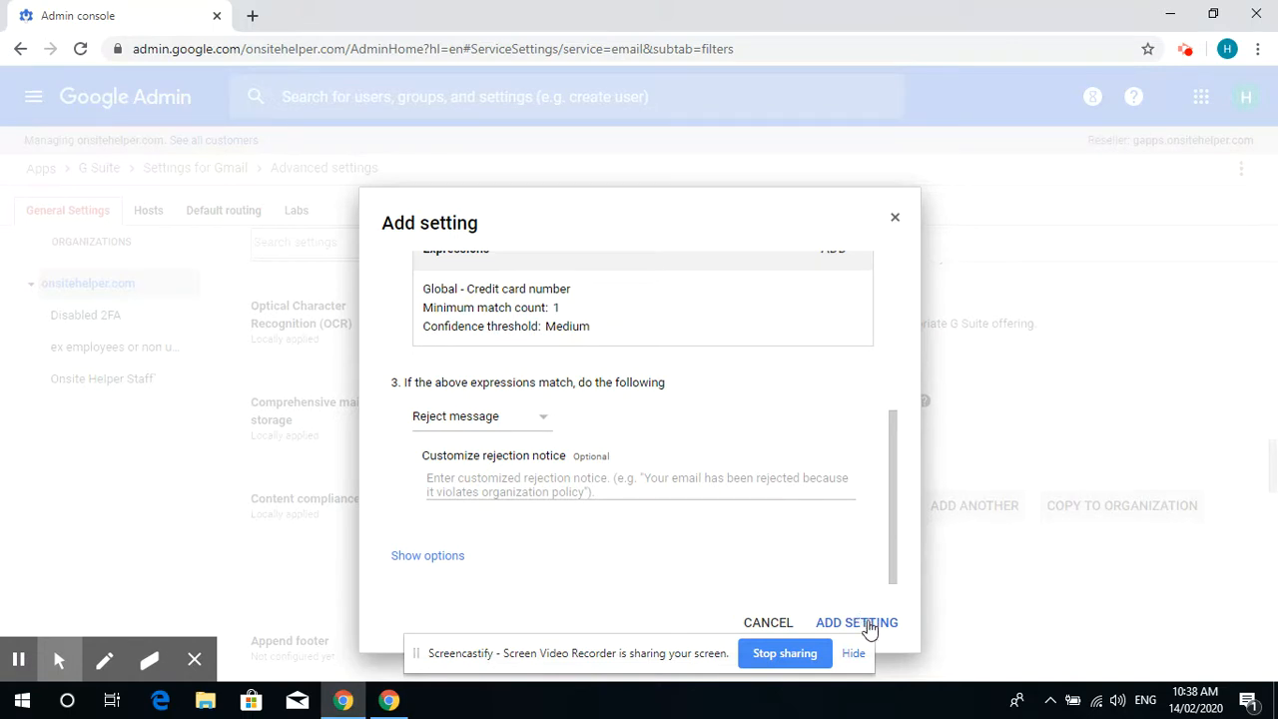
{"action": "mouse_move", "coordinate": [737, 479]}
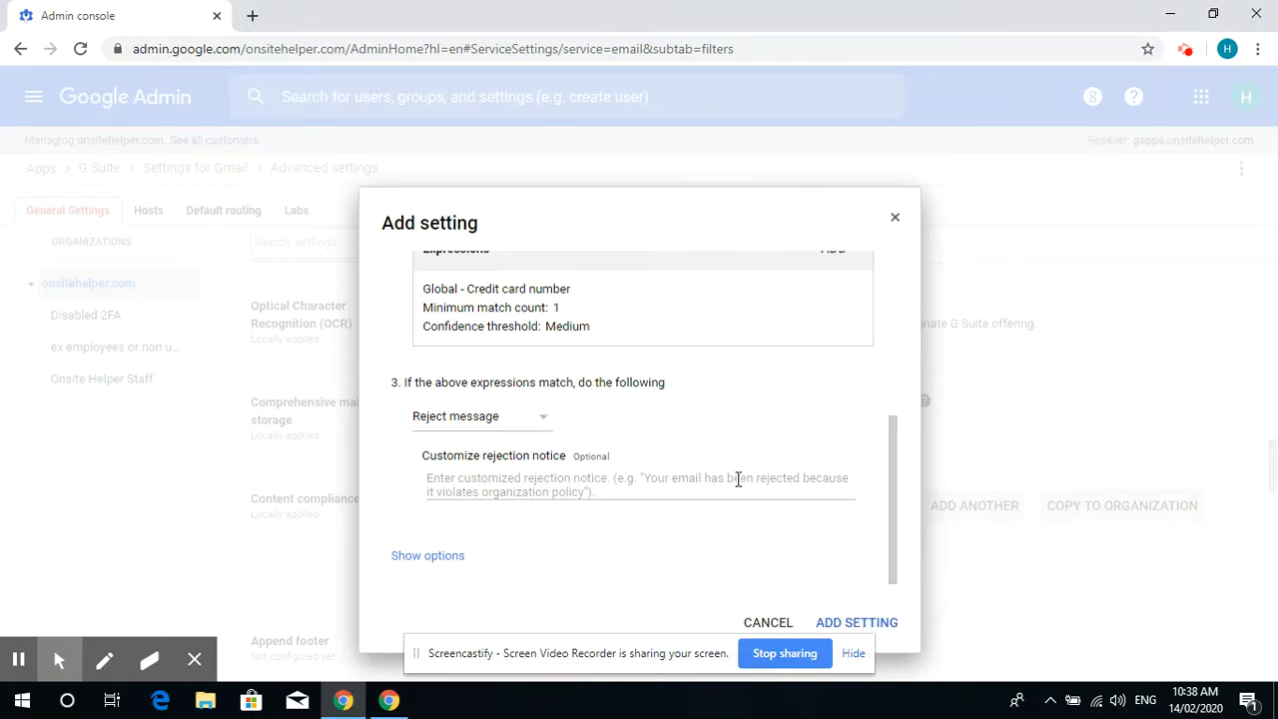
{"action": "mouse_move", "coordinate": [856, 622]}
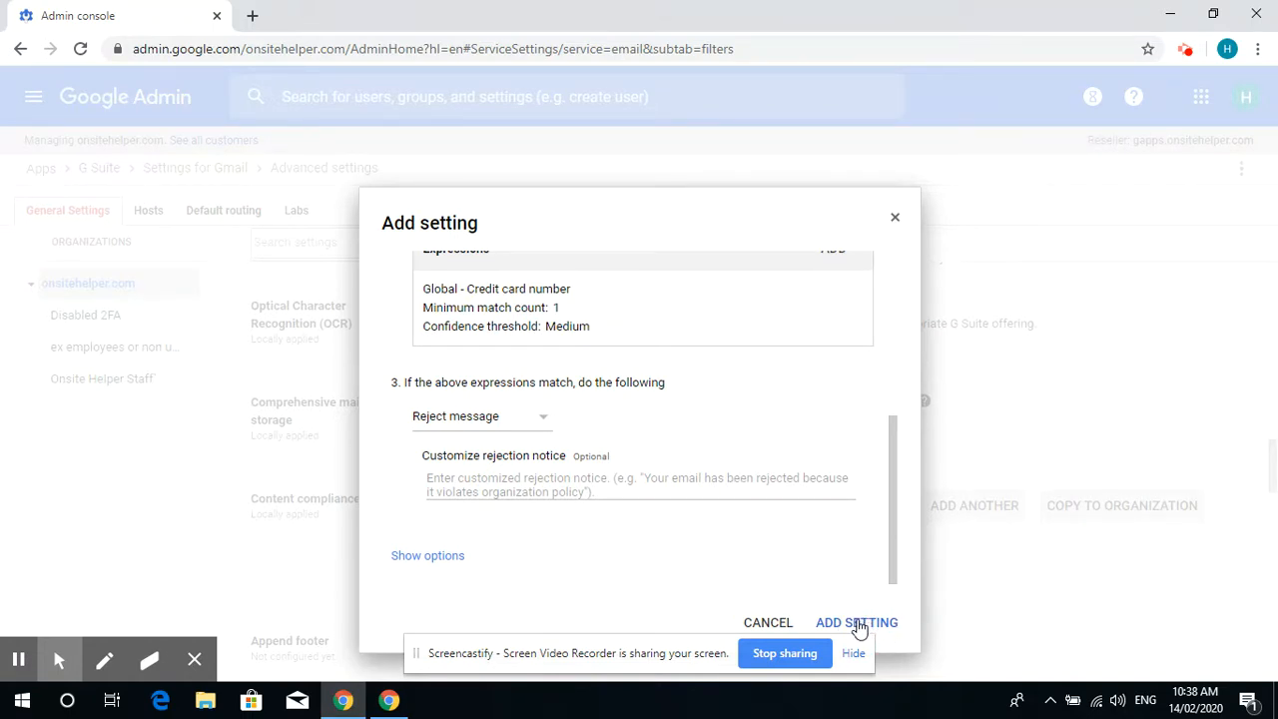
{"action": "mouse_move", "coordinate": [703, 573]}
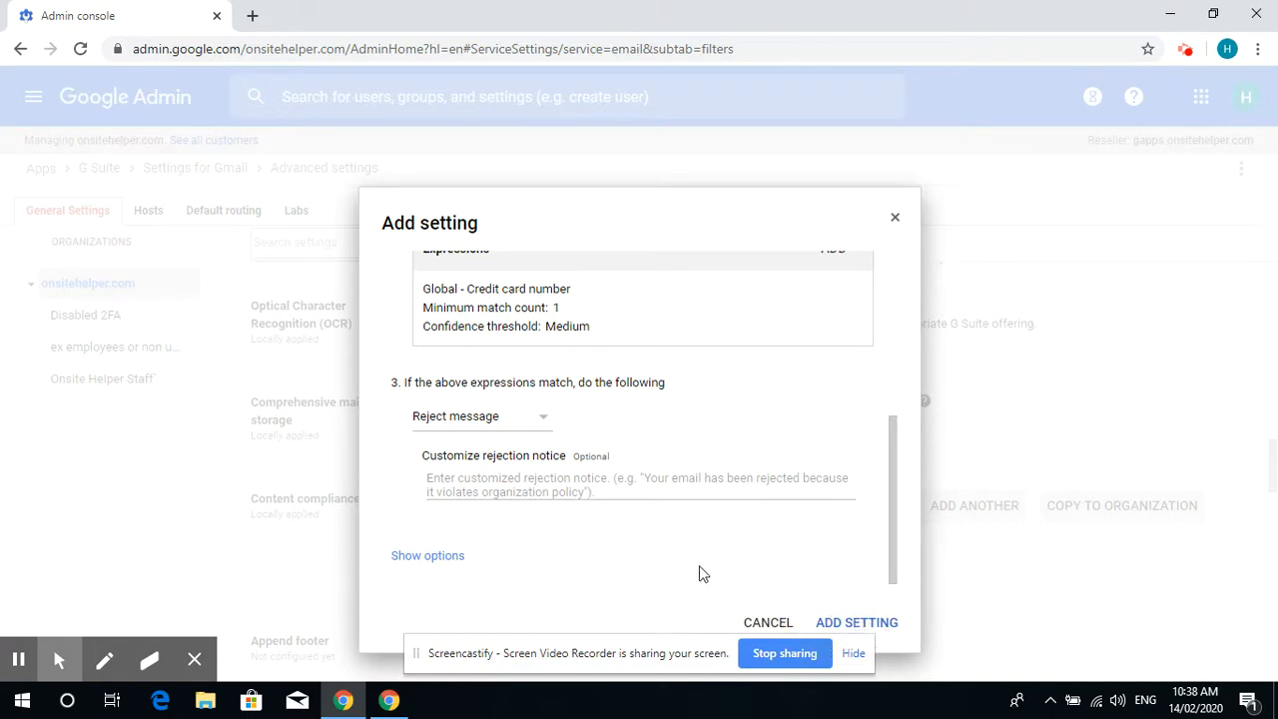
Enter 'test credit card policy' as the rule's description.
{"action": "scroll", "scroll_direction": "up", "scroll_amount": 3}
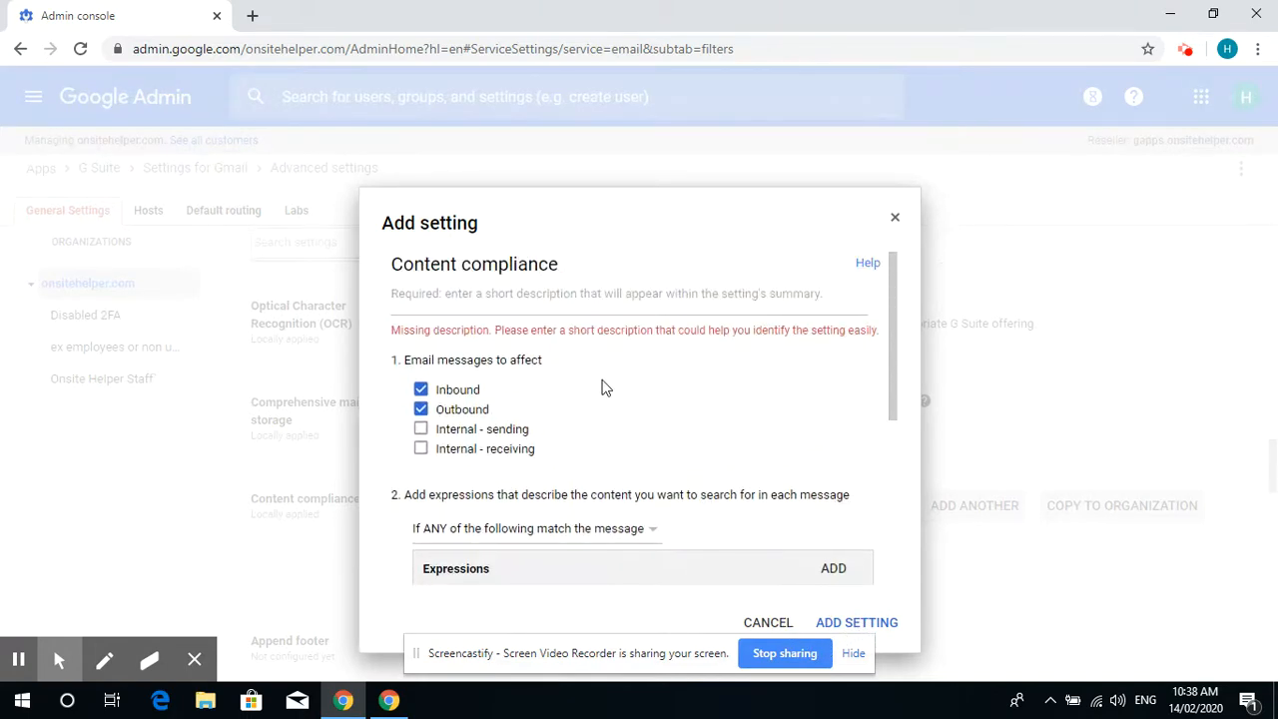
{"action": "mouse_move", "coordinate": [687, 347]}
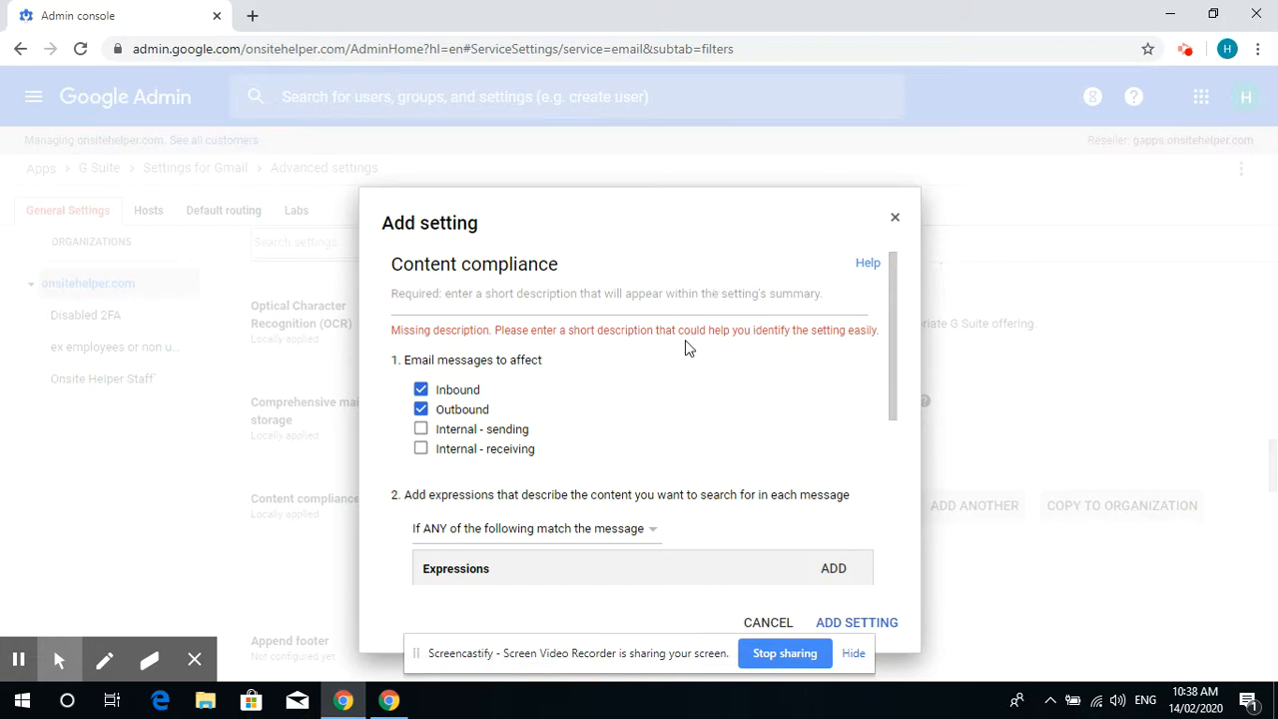
{"action": "left_click", "coordinate": [629, 293]}
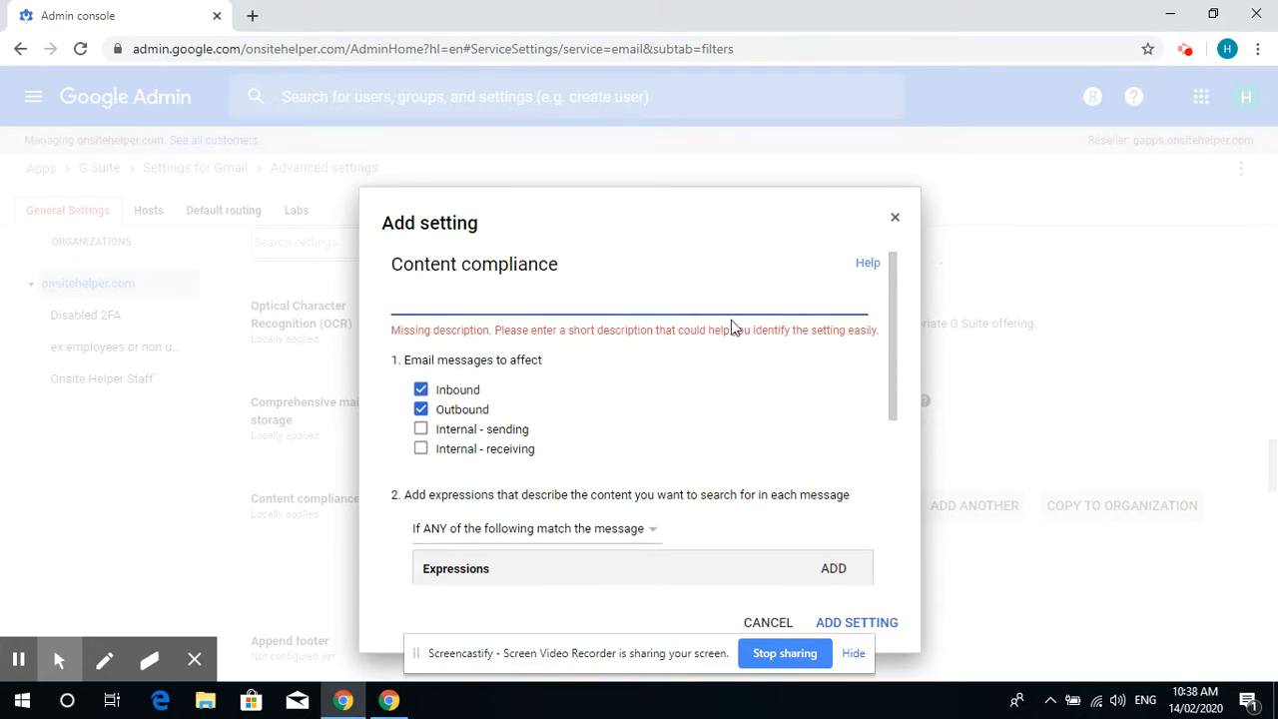
{"action": "type", "text": "test"}
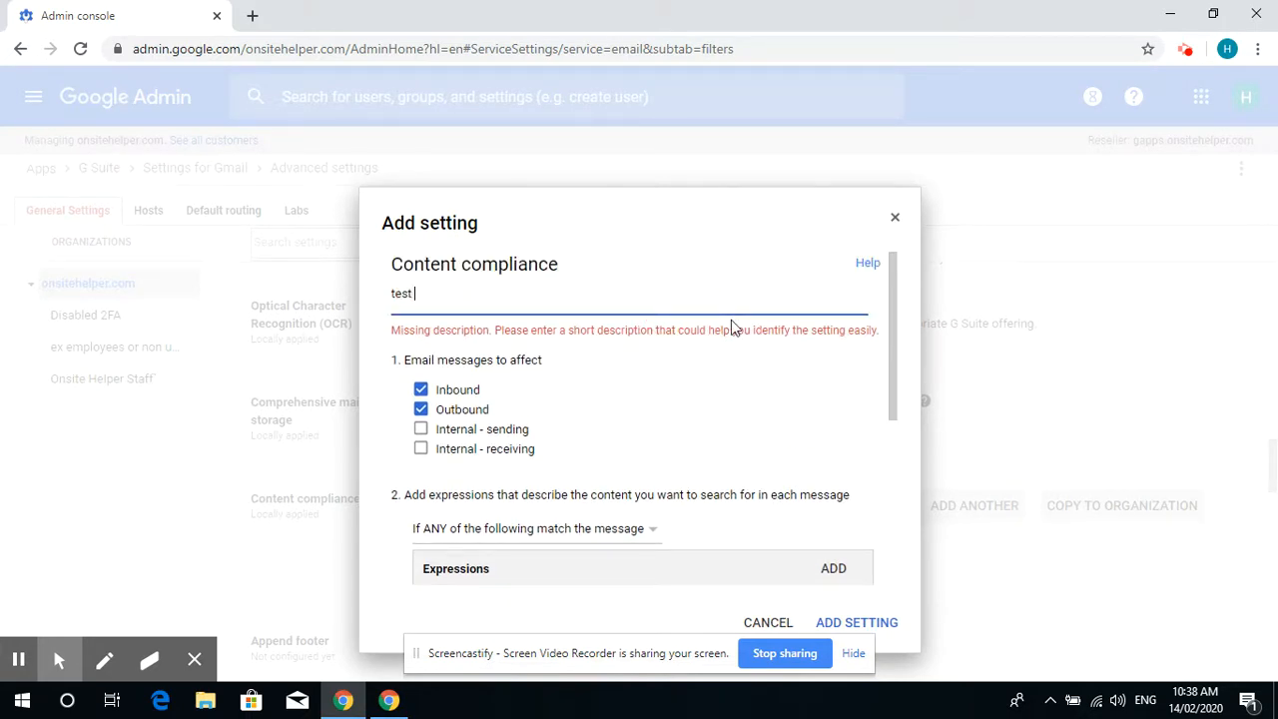
{"action": "type", "text": "credit"}
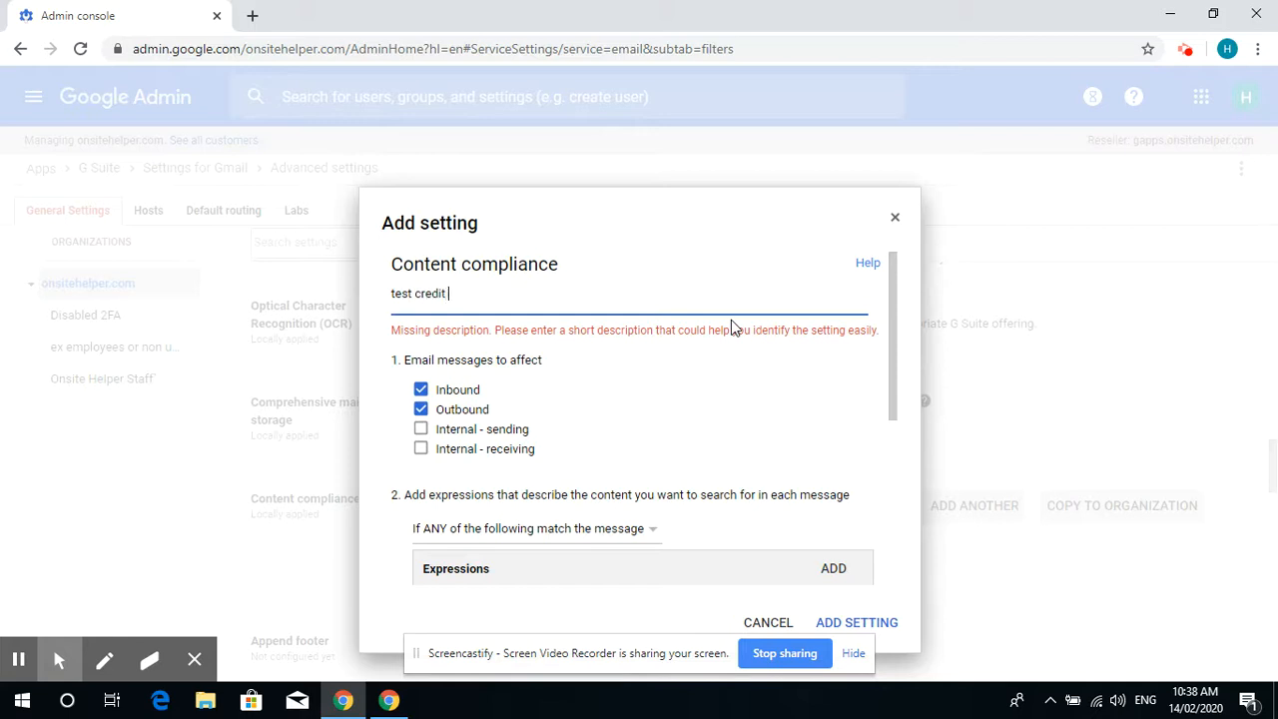
{"action": "type", "text": "card"}
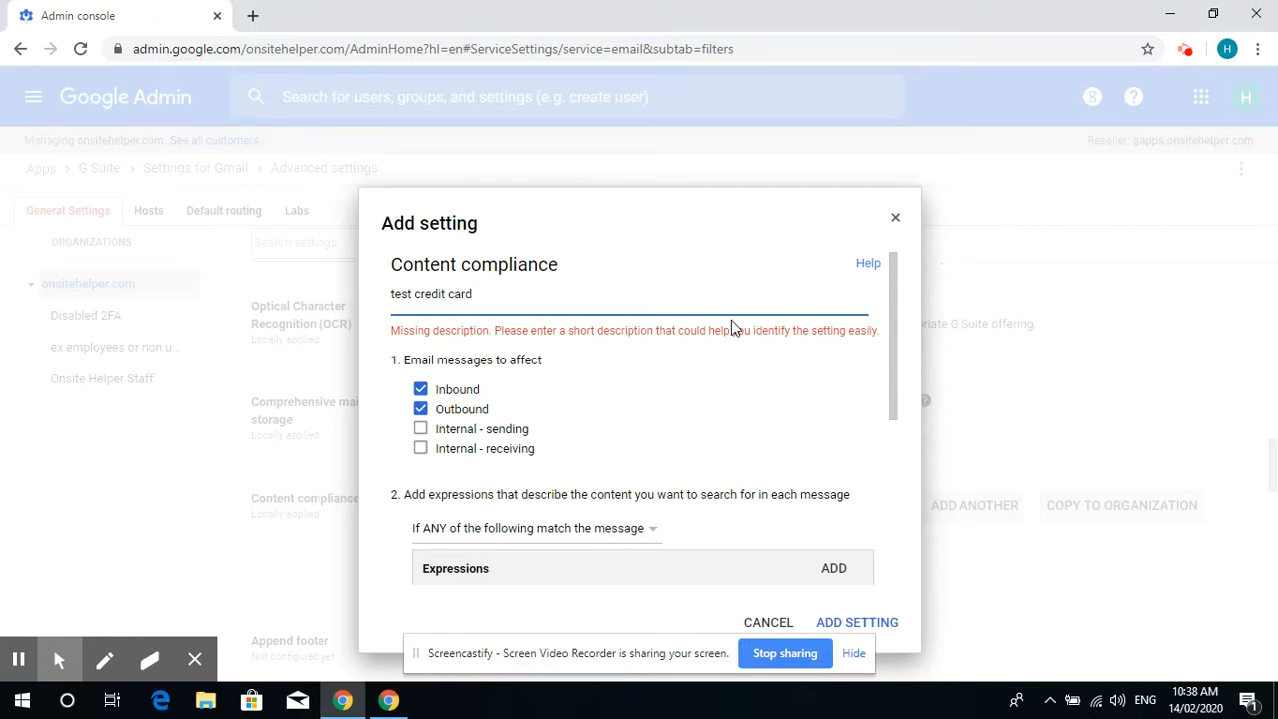
{"action": "type", "text": "polic"}
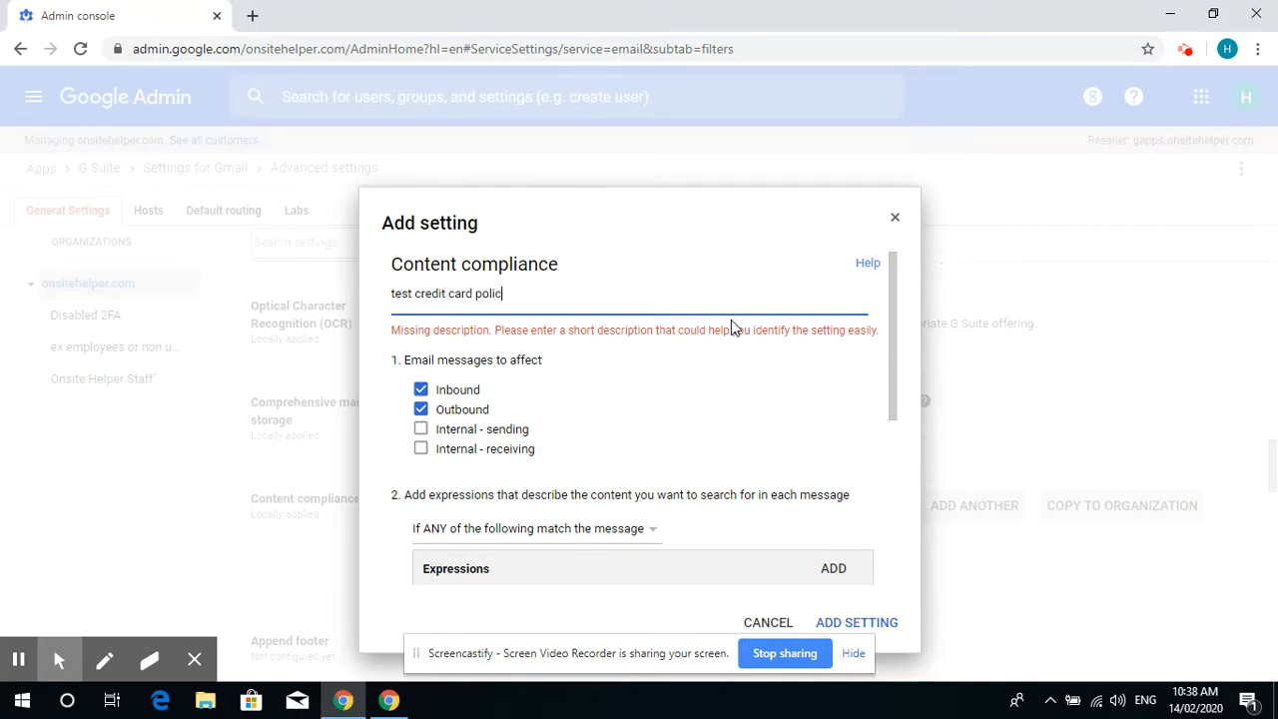
{"action": "scroll", "scroll_direction": "down", "scroll_amount": 3}
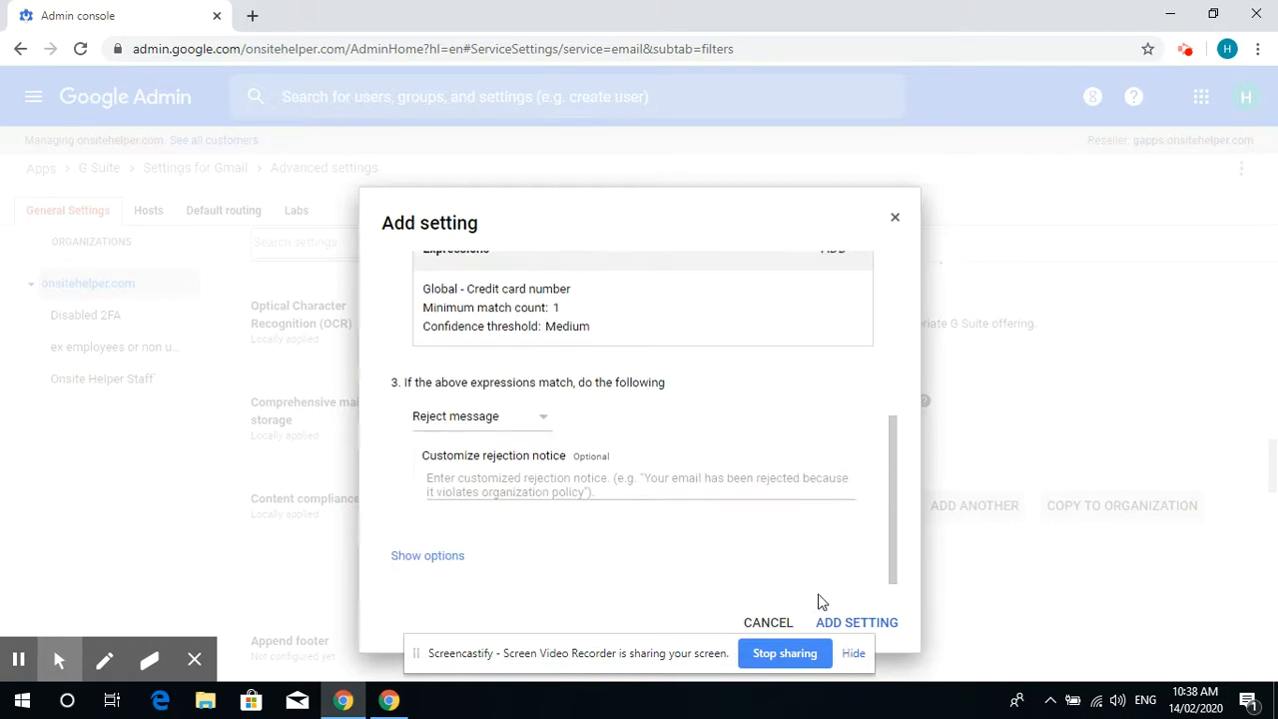
Add the finished rule so 'test credit card policy' appears in the Content compliance list.
{"action": "left_click", "coordinate": [856, 622]}
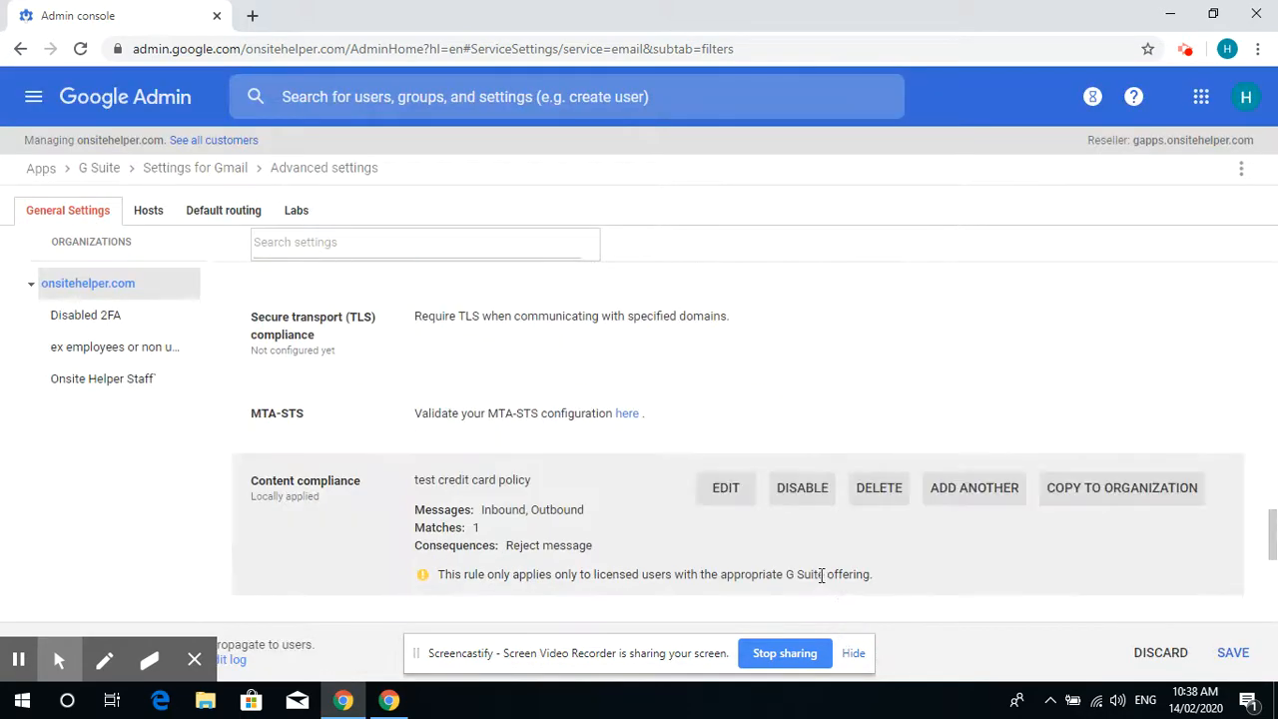
{"action": "scroll", "scroll_direction": "down", "scroll_amount": 3}
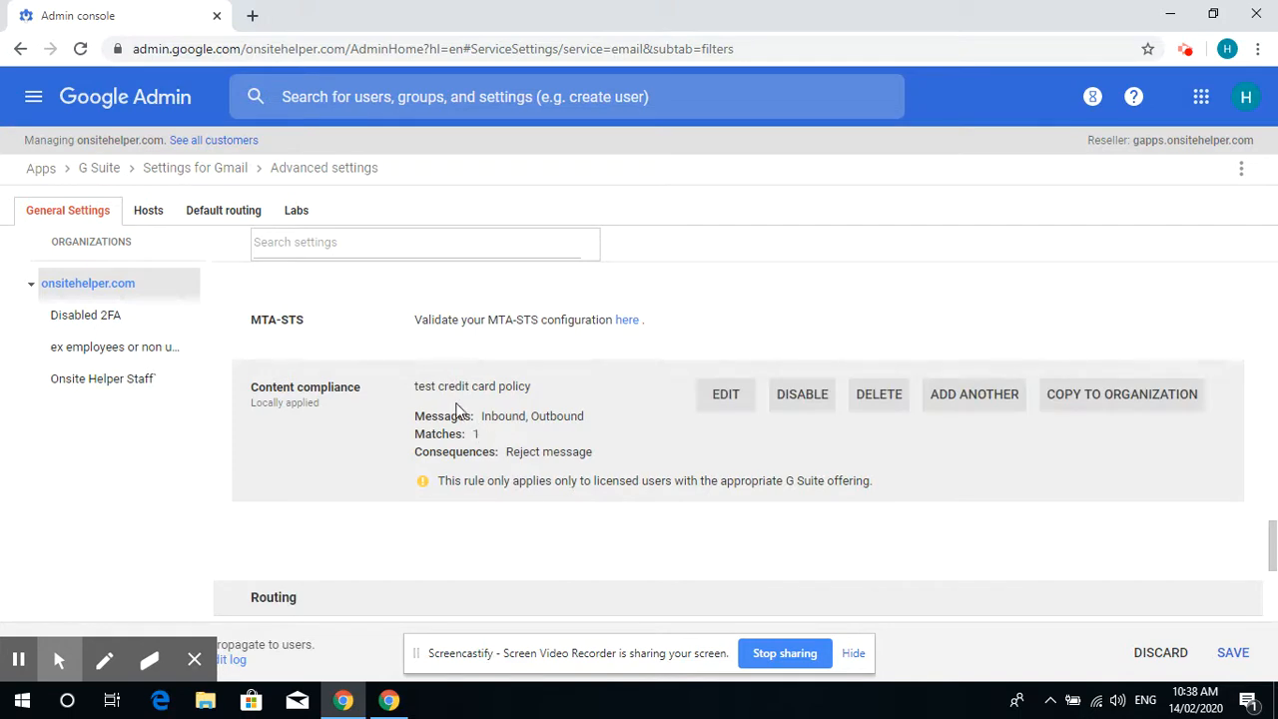
{"action": "scroll", "scroll_direction": "down", "scroll_amount": 3}
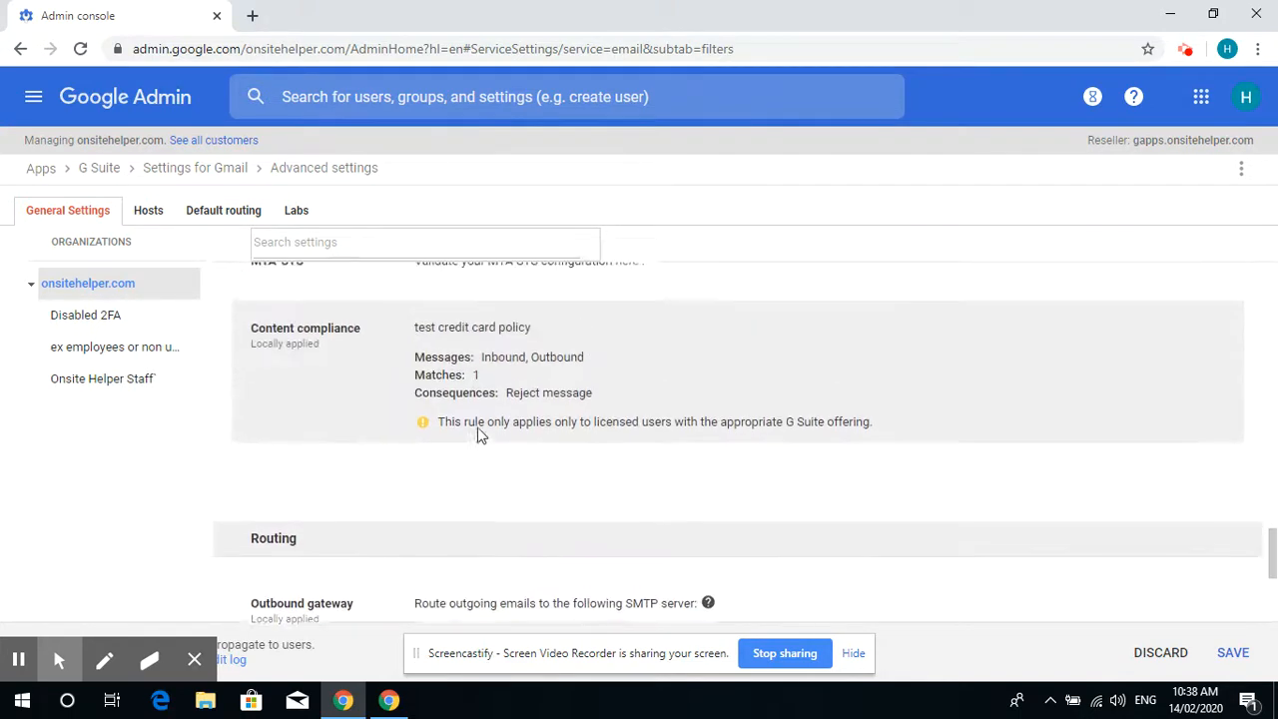
{"action": "scroll", "scroll_direction": "up", "scroll_amount": 3}
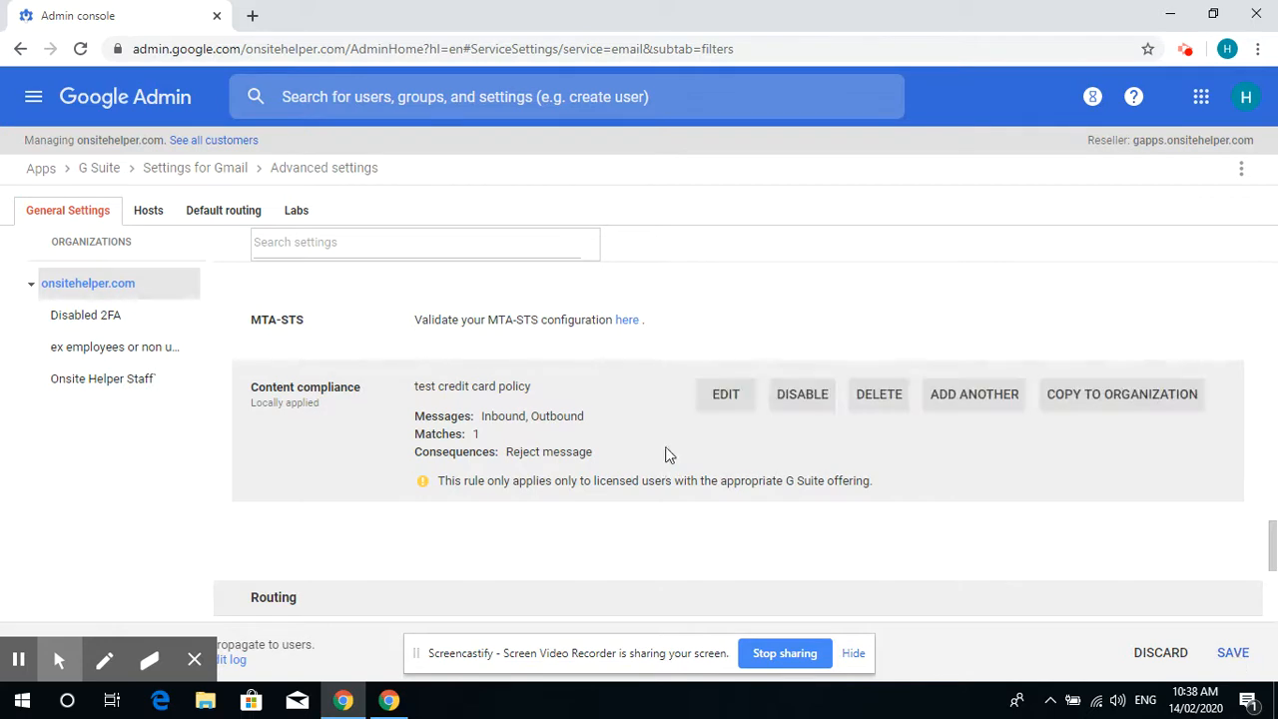
Save Gmail's advanced settings so the credit card compliance rule is stored.
{"action": "left_click", "coordinate": [1232, 651]}
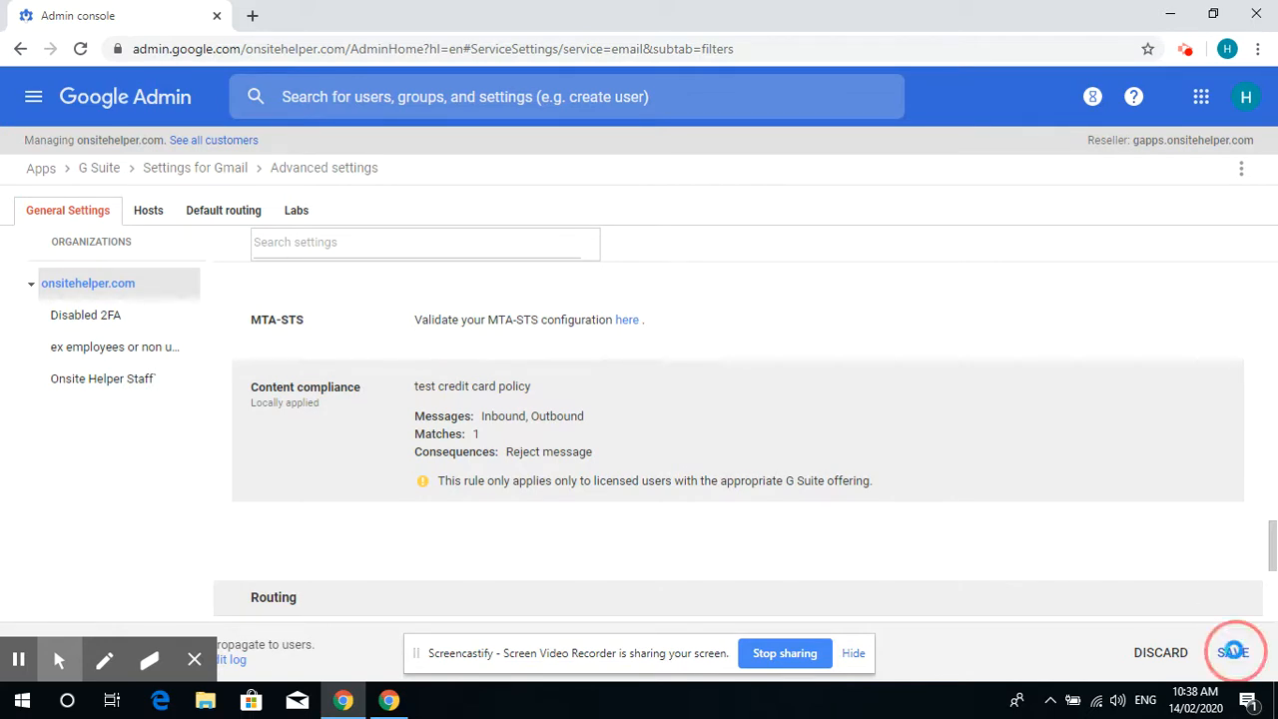
{"action": "left_click", "coordinate": [1233, 652]}
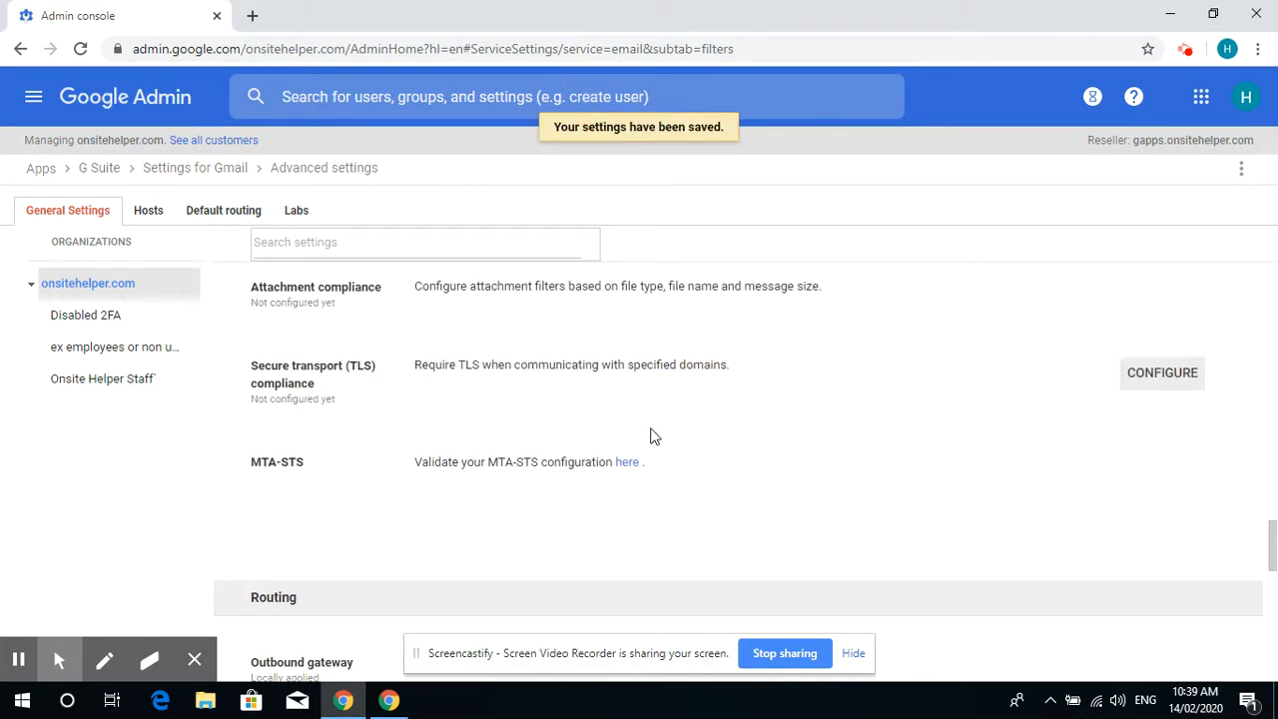
{"action": "scroll", "scroll_direction": "down", "scroll_amount": 3}
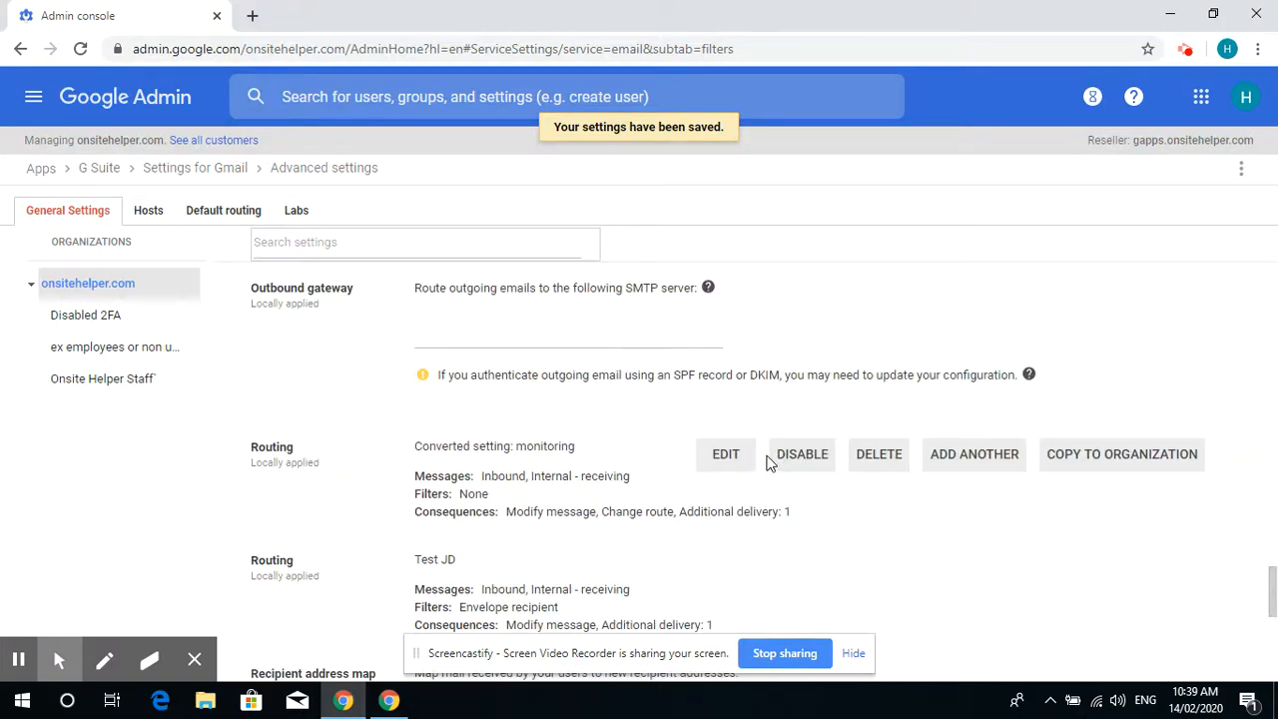
{"action": "mouse_move", "coordinate": [802, 455]}
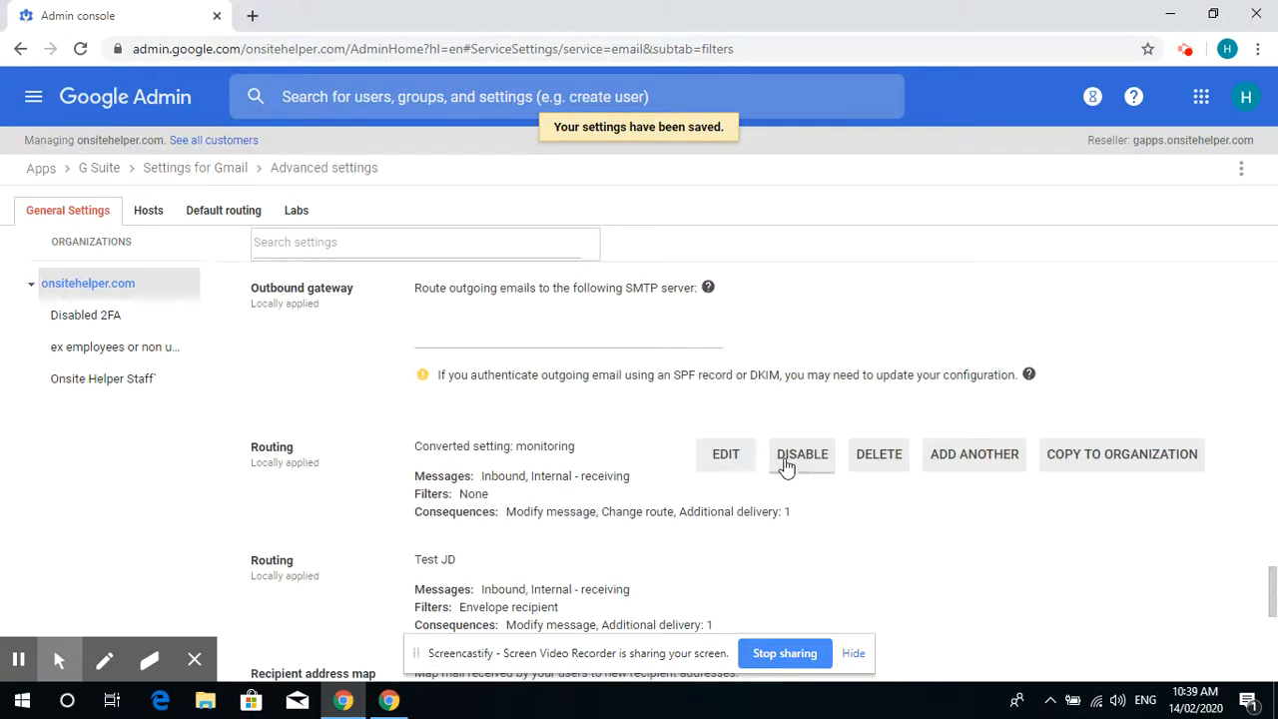